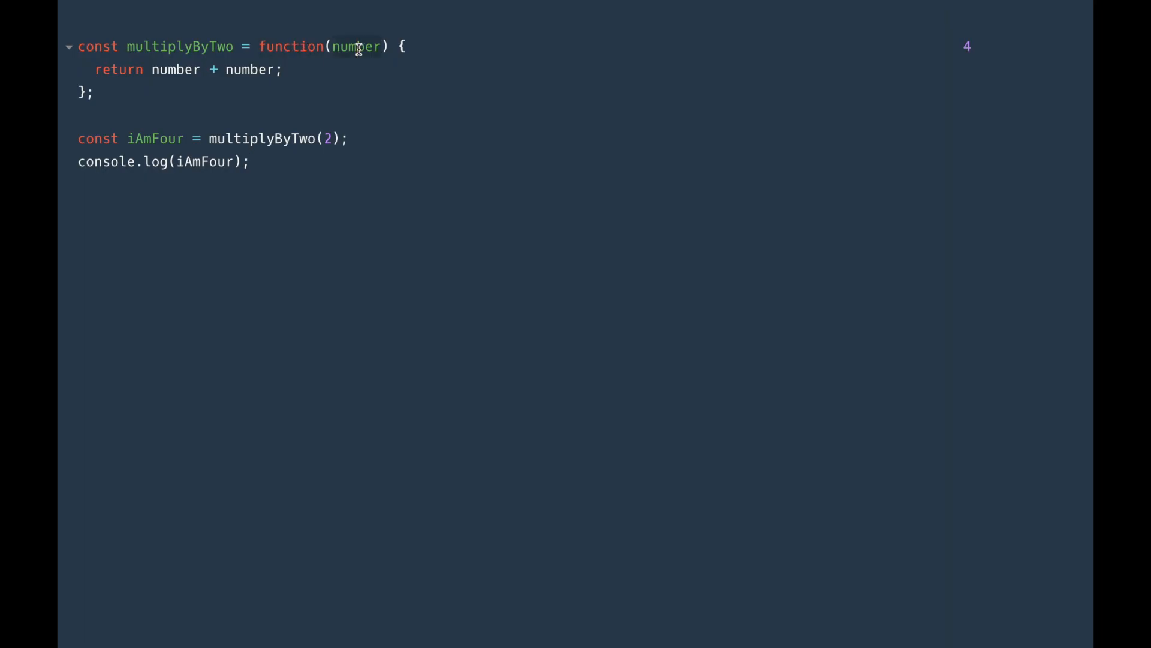
Step: Toggle comments so the const multiplyByThree function expression runs instead of the declaration
{"action": "left_click", "coordinate": [105, 94]}
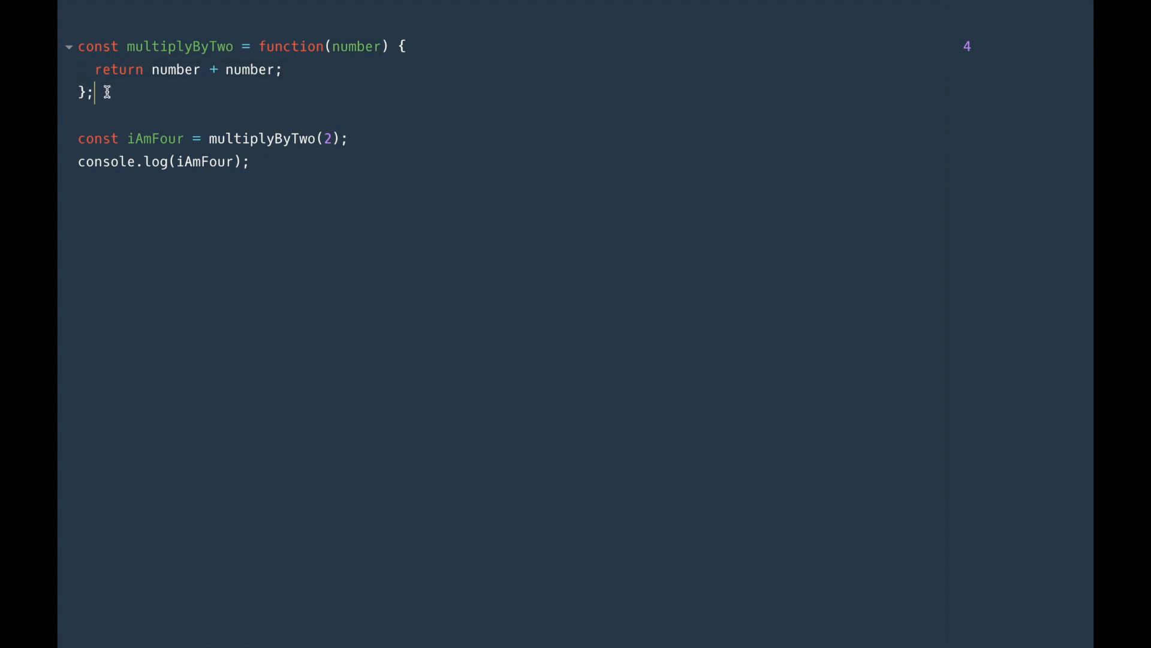
{"action": "mouse_move", "coordinate": [181, 45]}
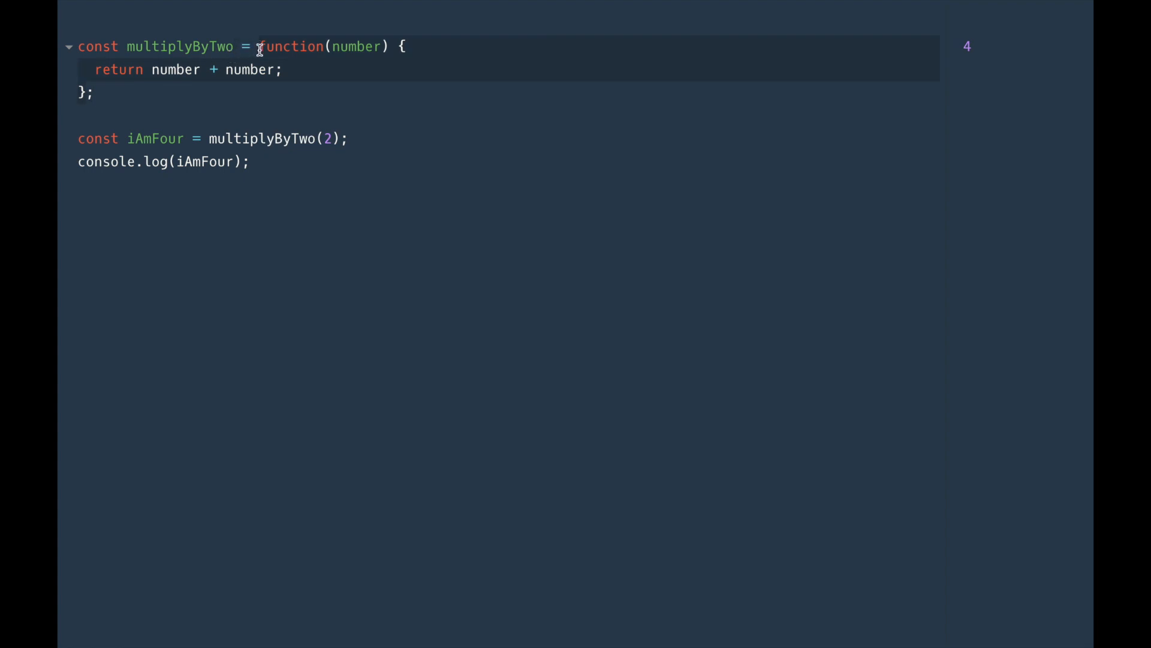
{"action": "mouse_move", "coordinate": [283, 84]}
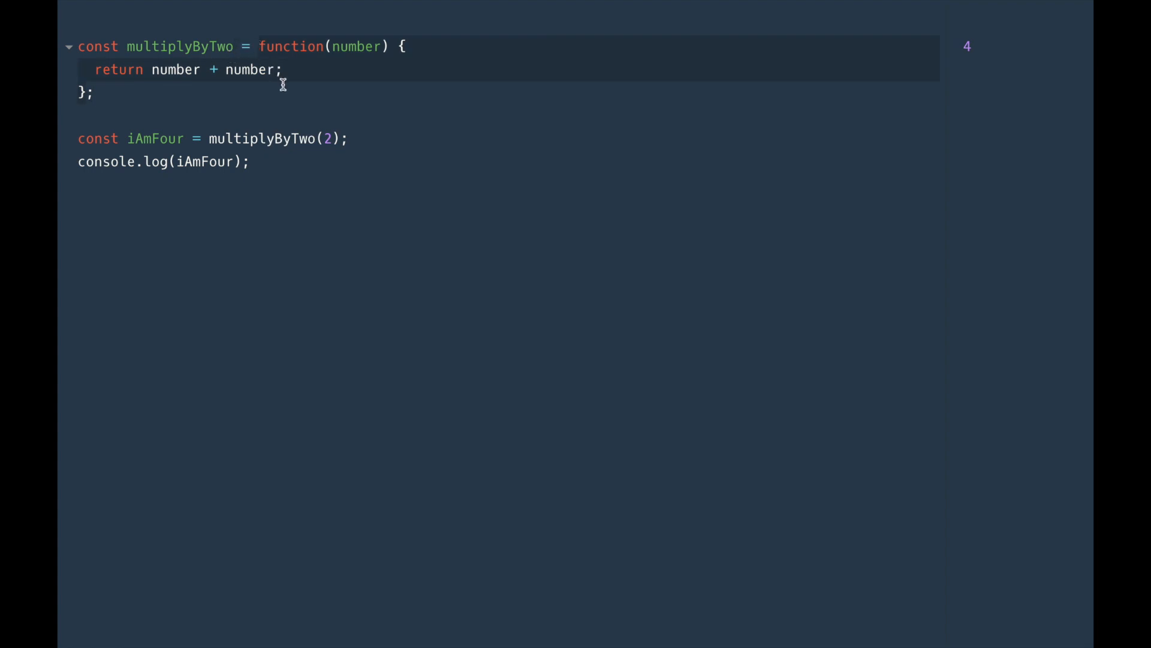
{"action": "mouse_move", "coordinate": [197, 45]}
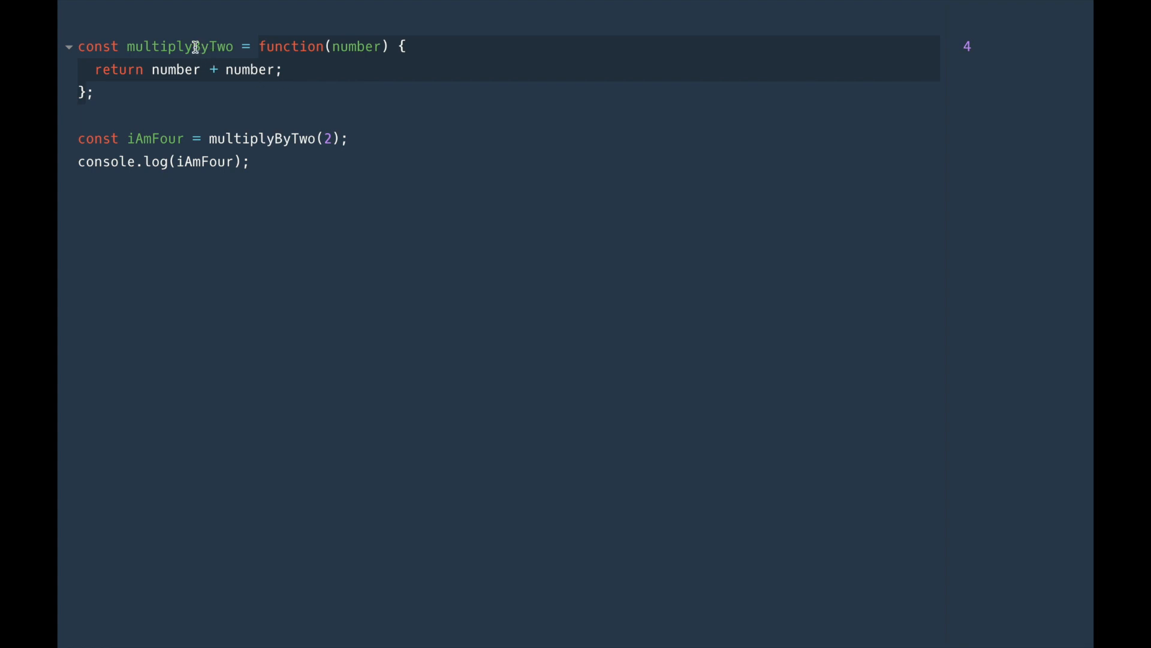
{"action": "double_click", "coordinate": [182, 47]}
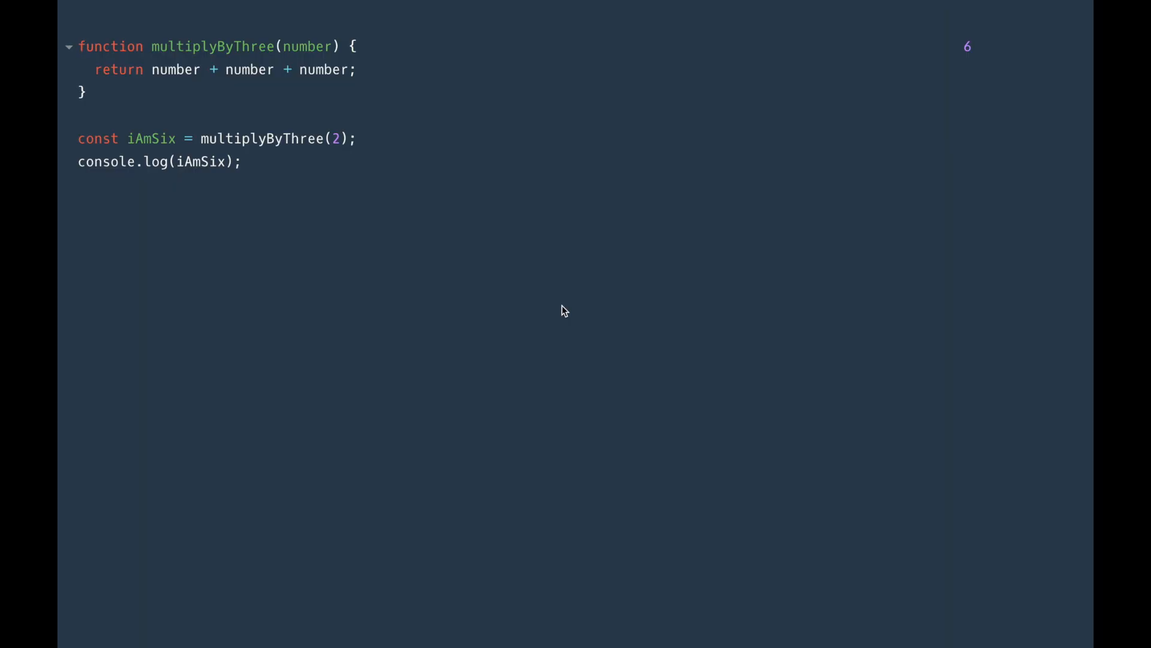
{"action": "mouse_move", "coordinate": [137, 54]}
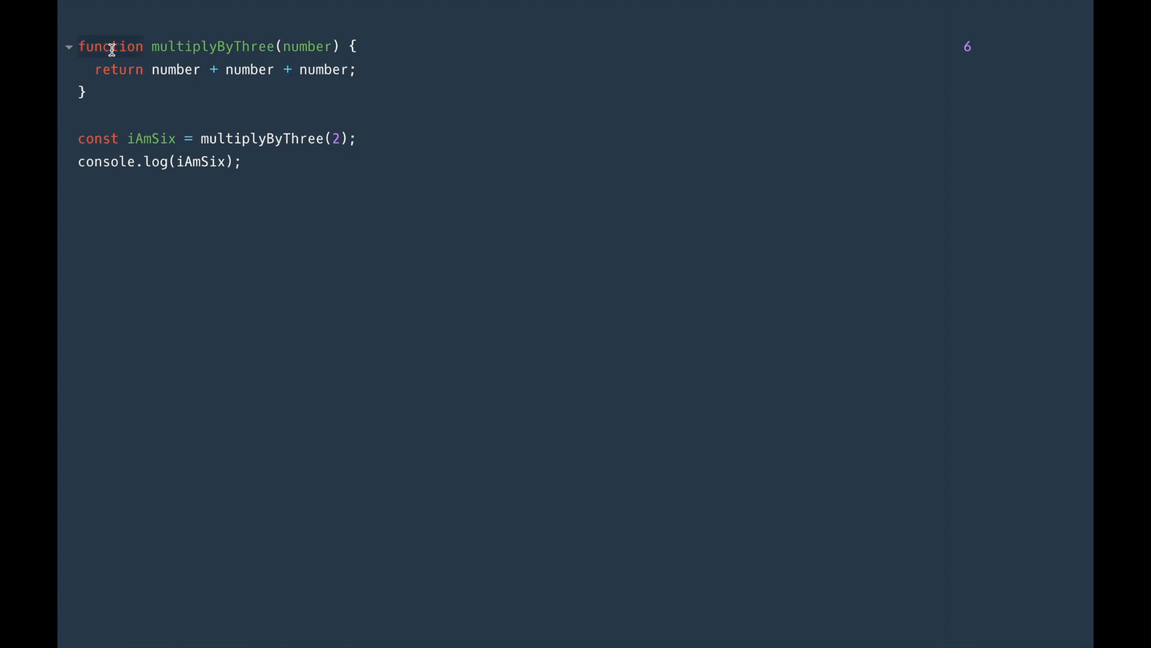
{"action": "double_click", "coordinate": [215, 45]}
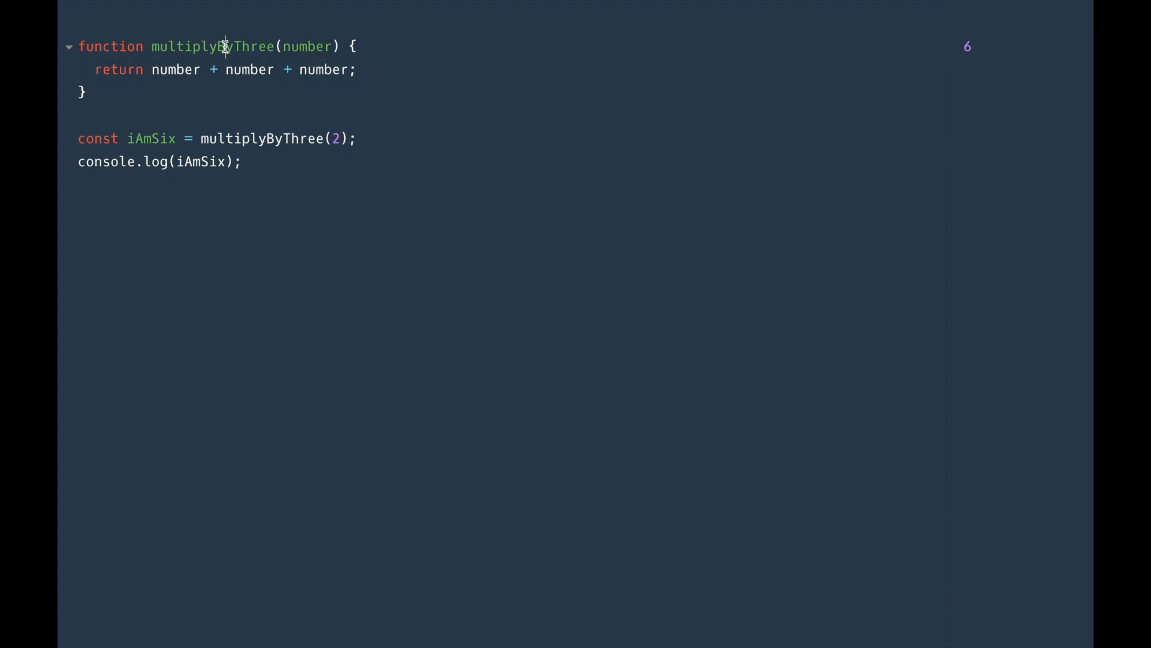
{"action": "double_click", "coordinate": [213, 46]}
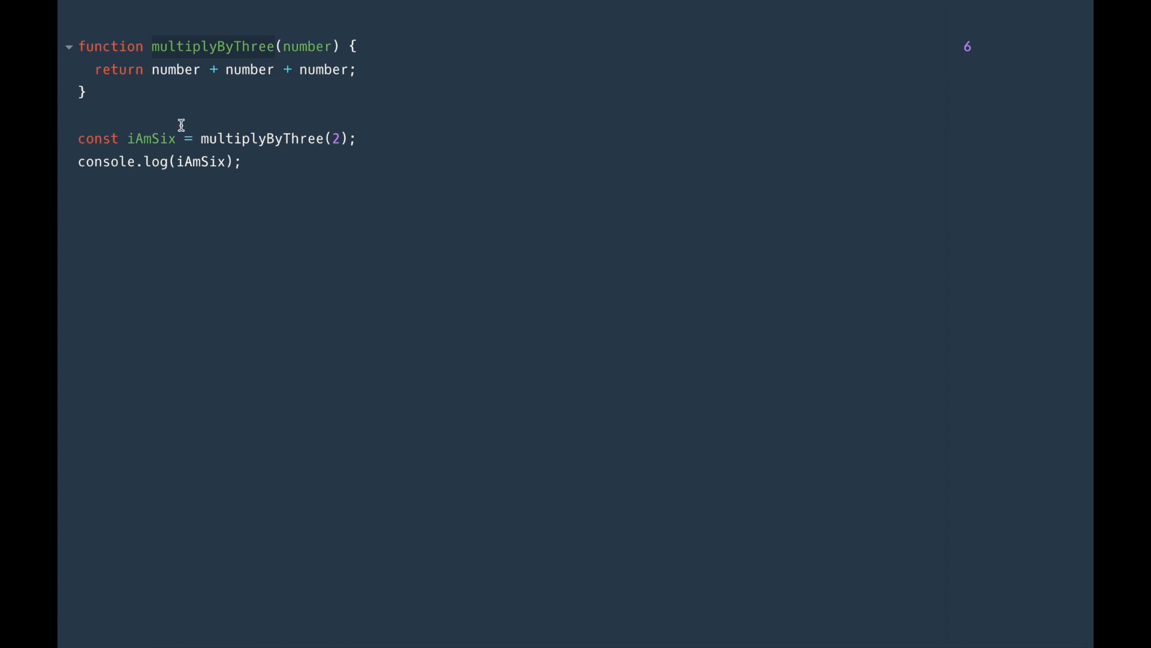
{"action": "mouse_move", "coordinate": [275, 139]}
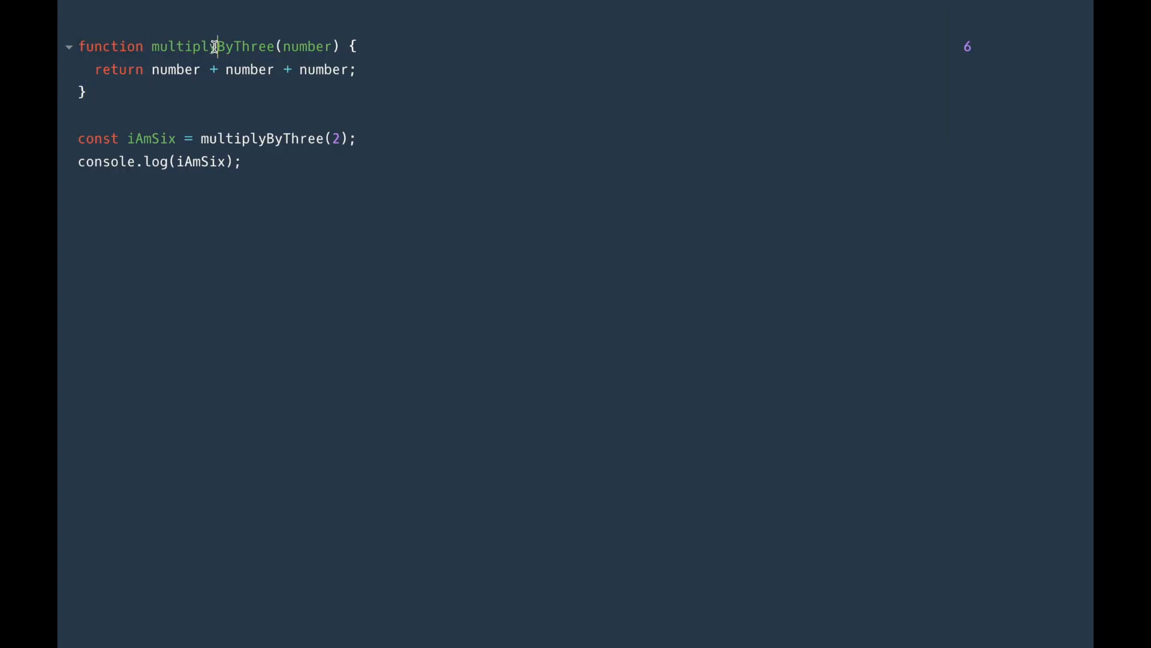
{"action": "double_click", "coordinate": [311, 47]}
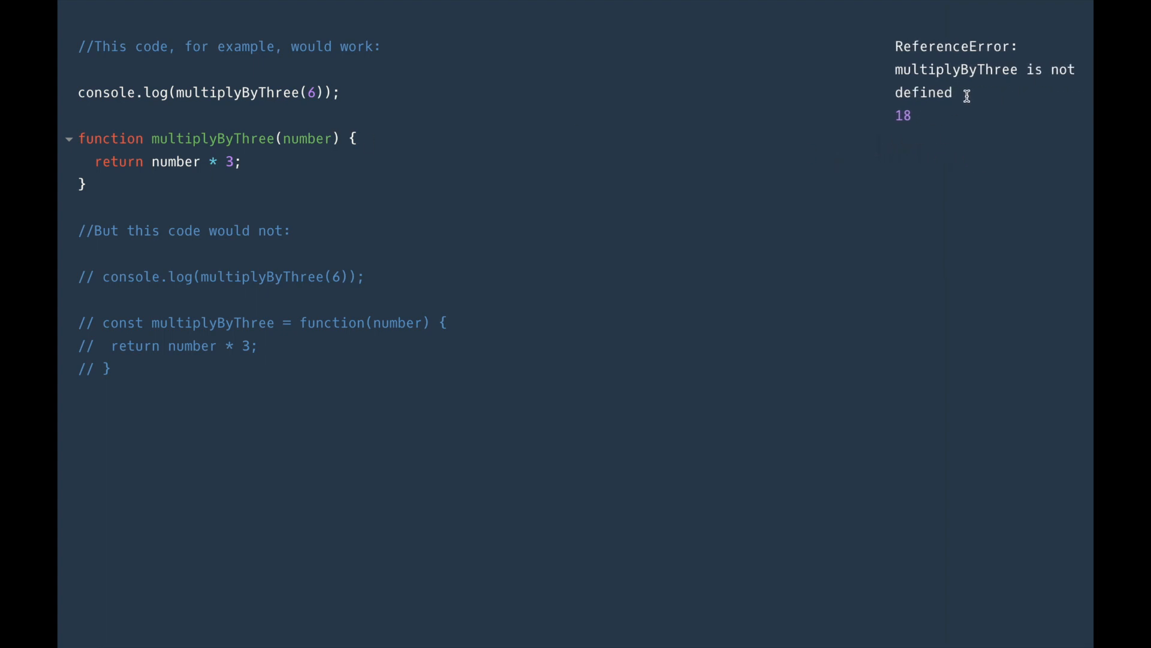
{"action": "mouse_move", "coordinate": [972, 103]}
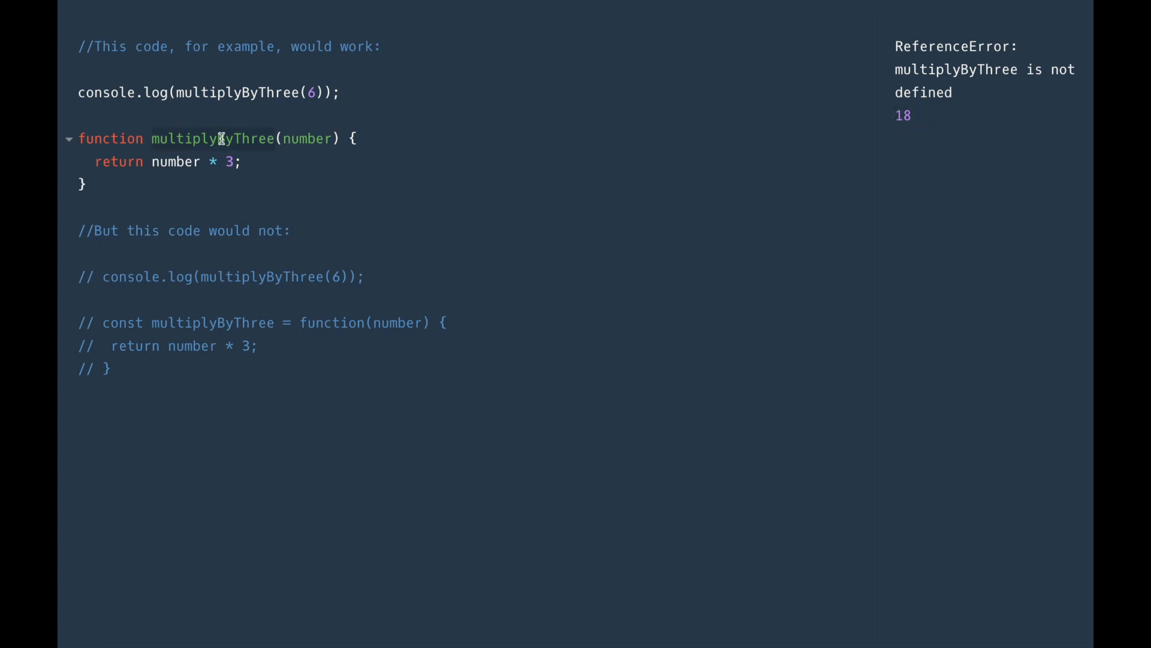
{"action": "mouse_move", "coordinate": [312, 91]}
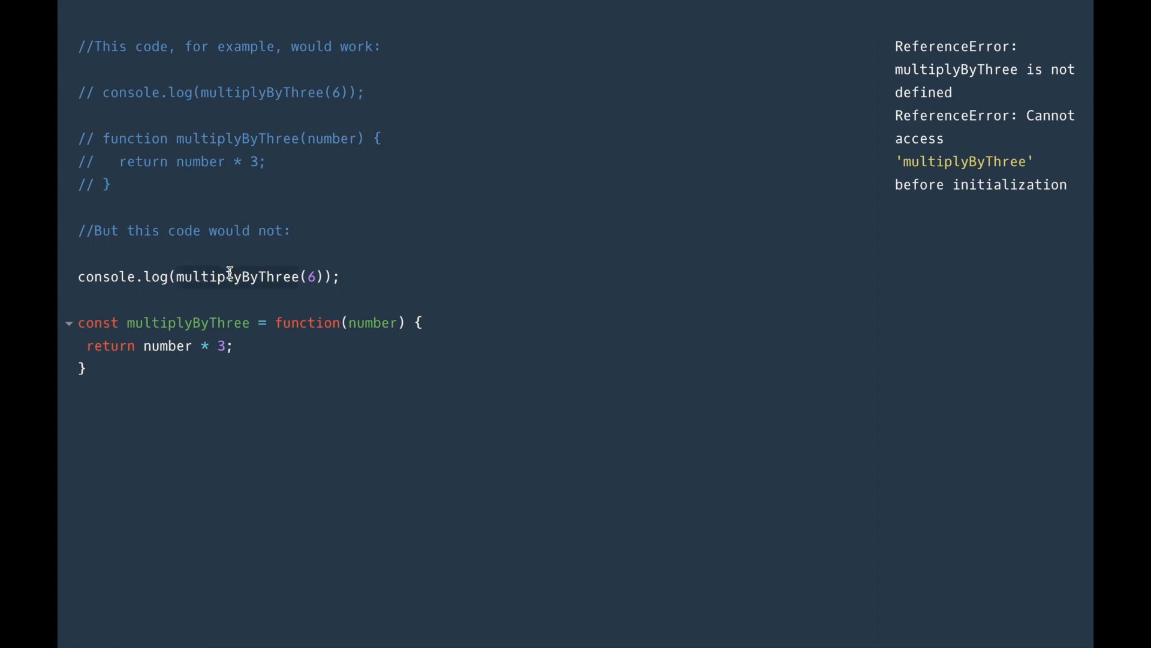
{"action": "mouse_move", "coordinate": [284, 300]}
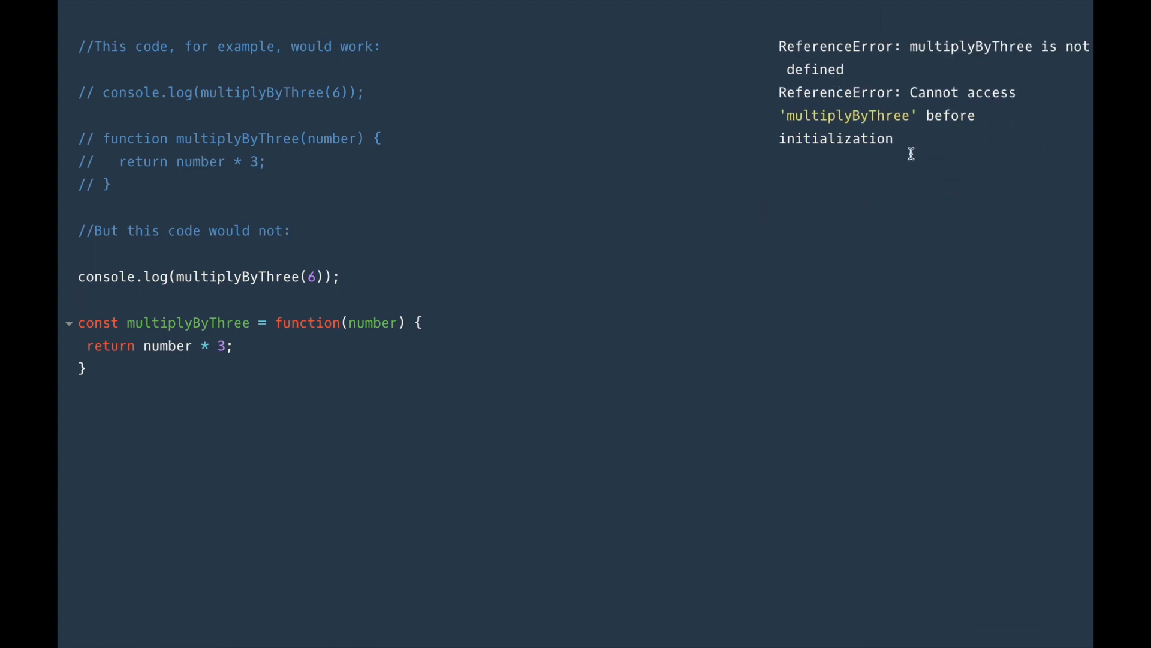
{"action": "mouse_move", "coordinate": [632, 421]}
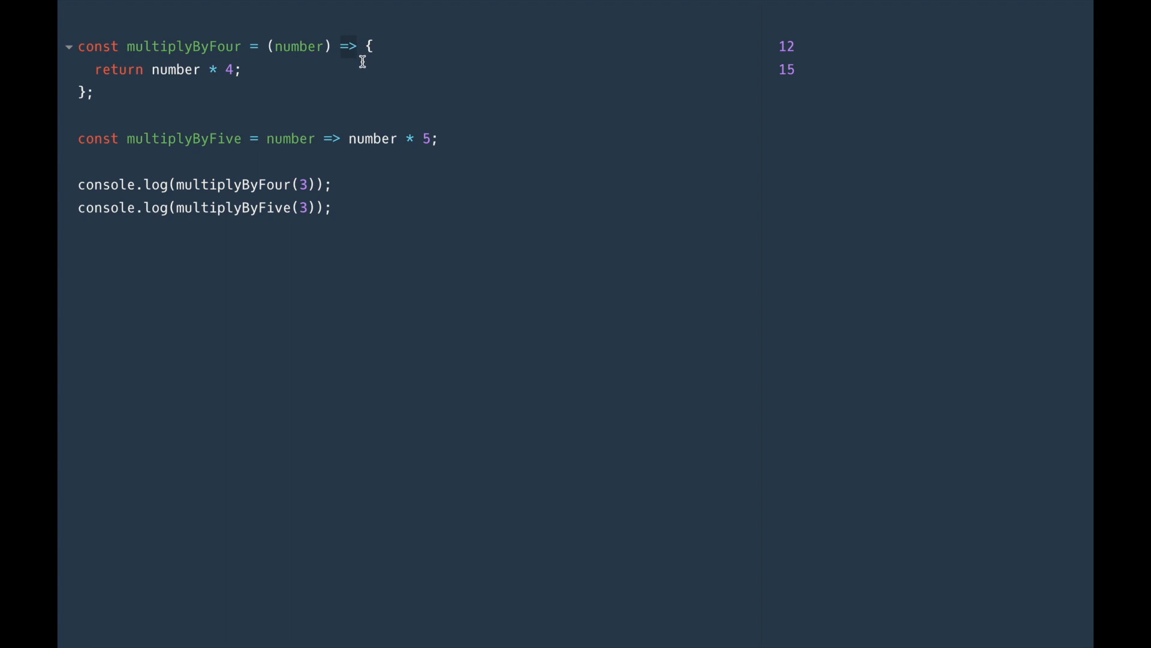
{"action": "mouse_move", "coordinate": [355, 45]}
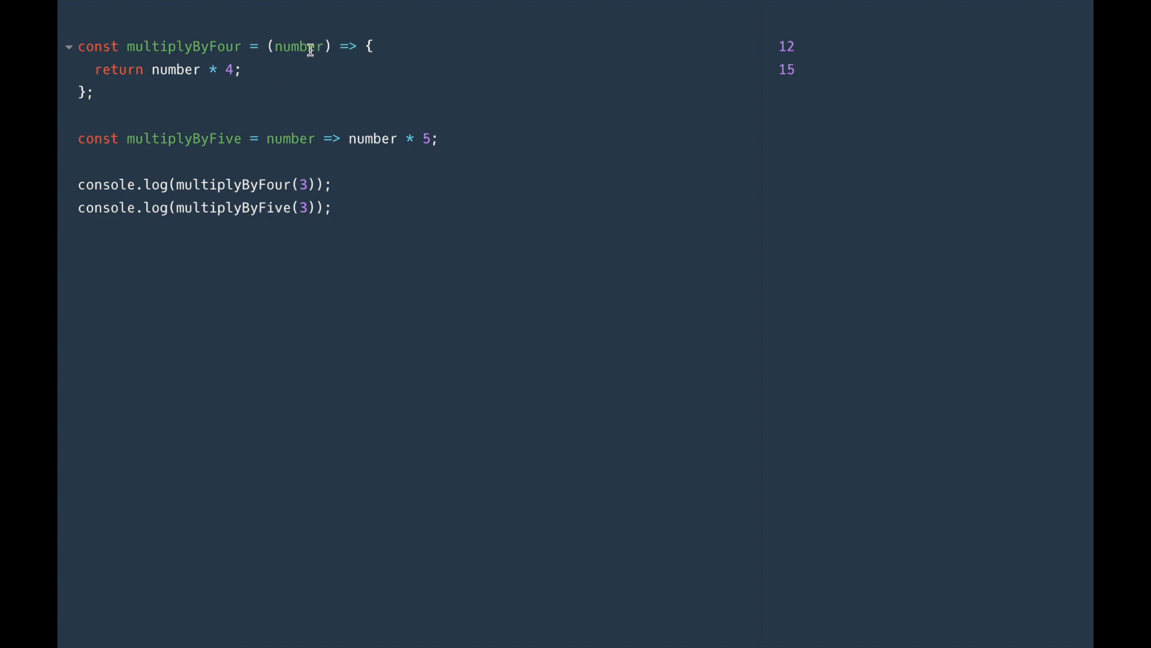
{"action": "left_click", "coordinate": [246, 69]}
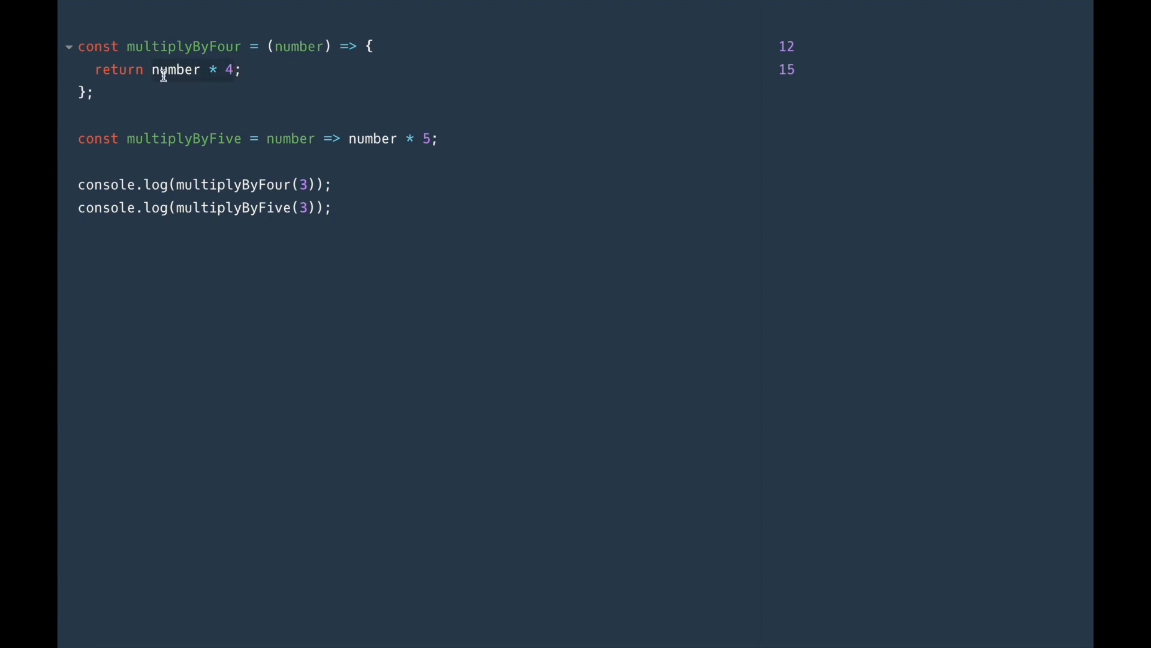
{"action": "left_click", "coordinate": [371, 46]}
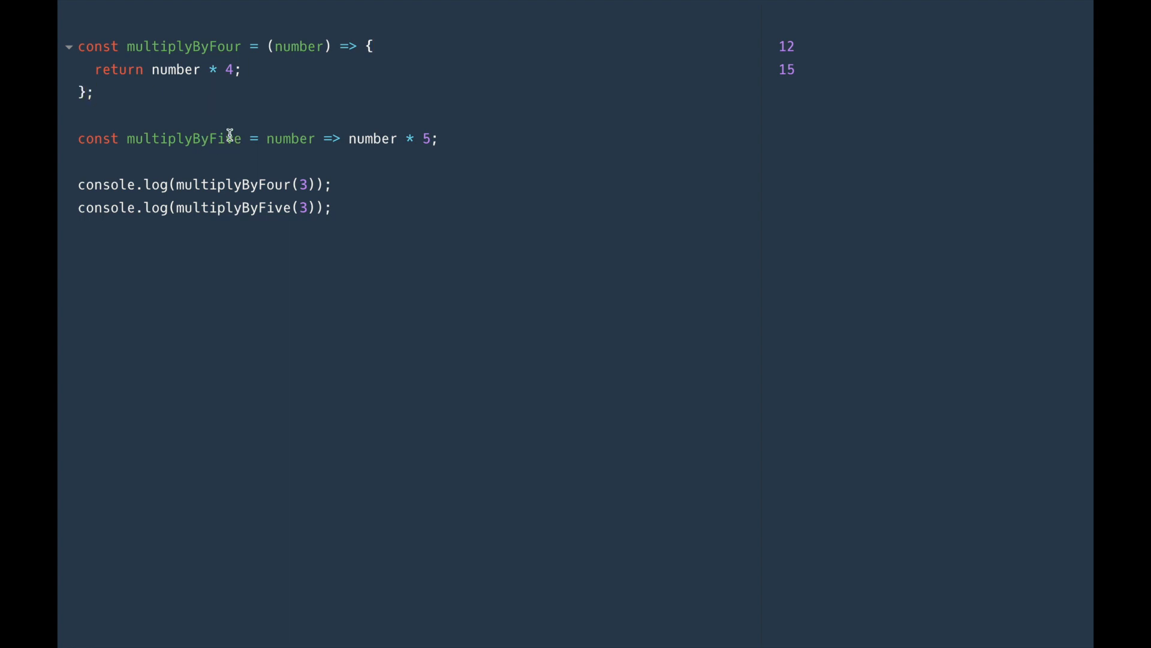
{"action": "double_click", "coordinate": [289, 139]}
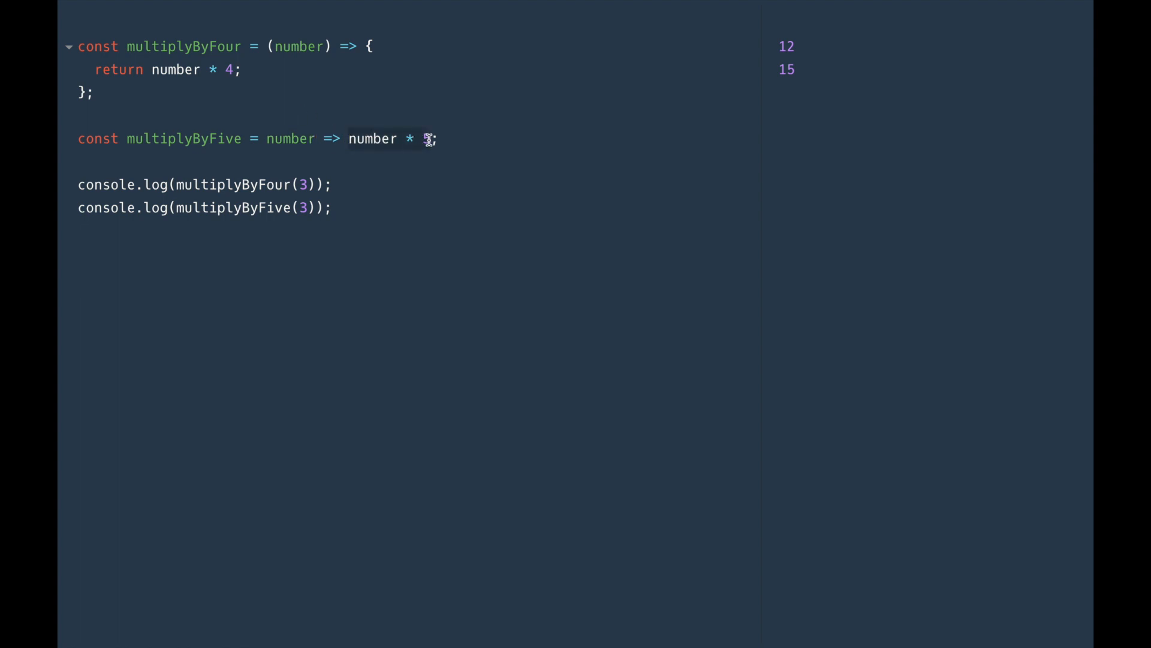
{"action": "type", "text": "5"}
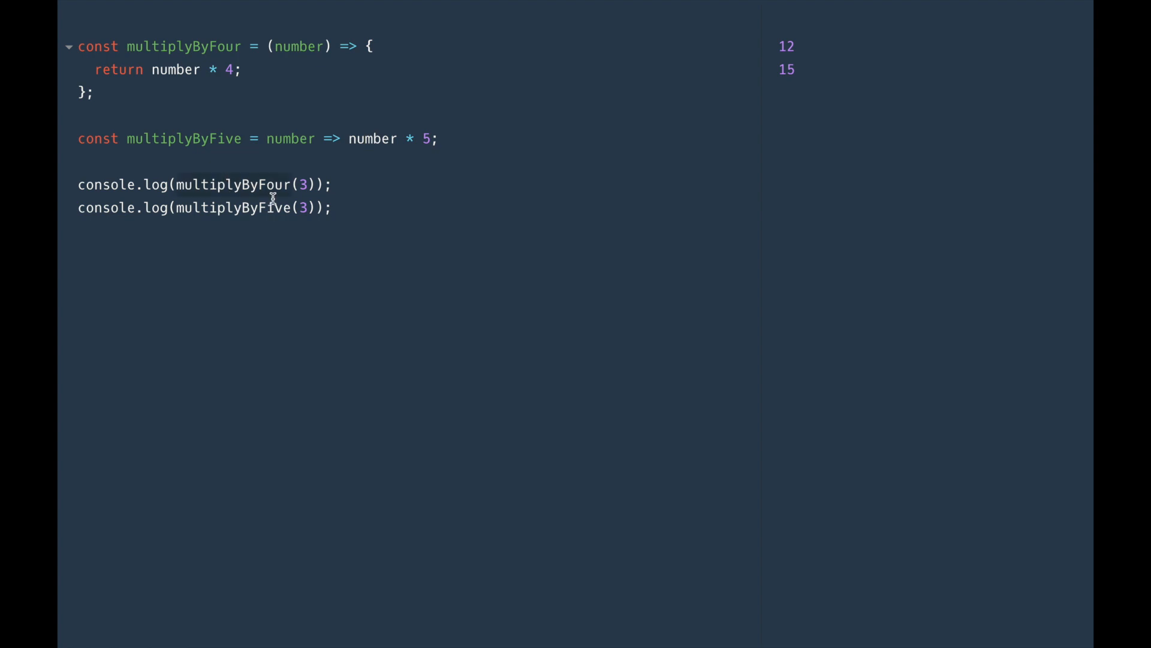
{"action": "mouse_move", "coordinate": [734, 57]}
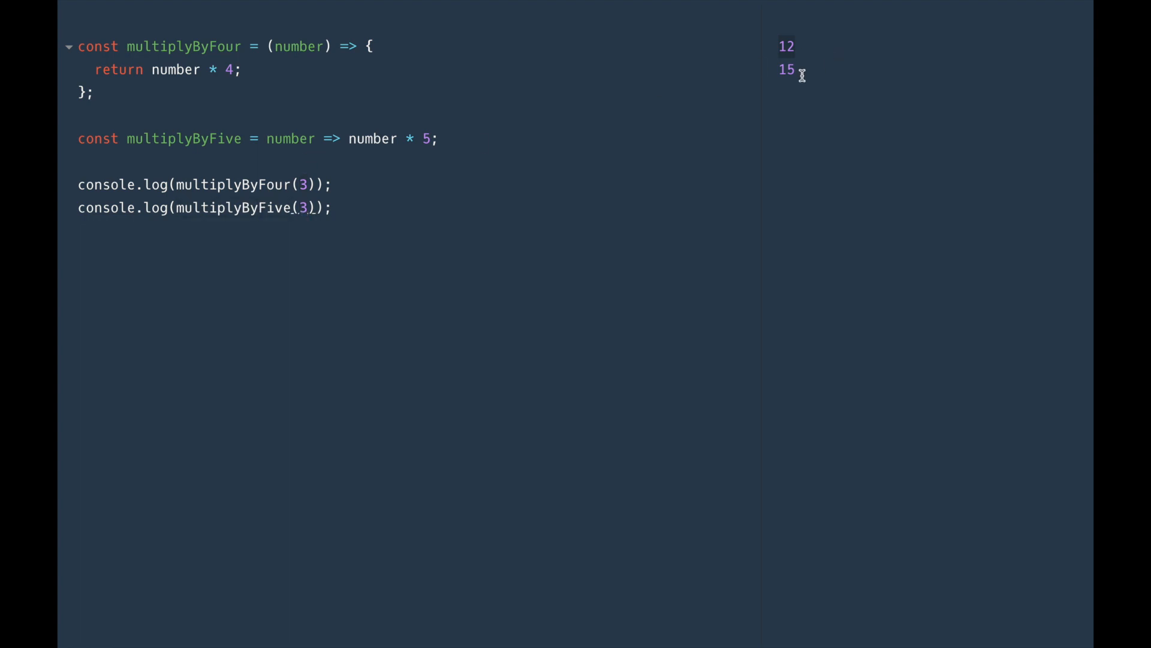
{"action": "mouse_move", "coordinate": [659, 186]}
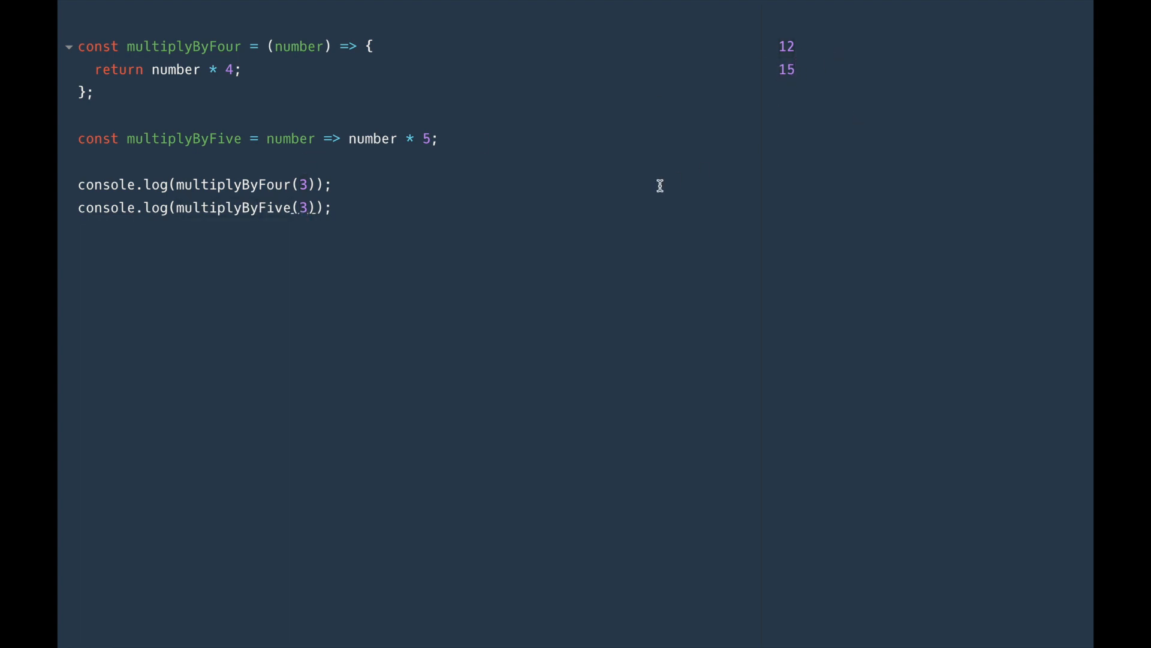
{"action": "left_click", "coordinate": [442, 139]}
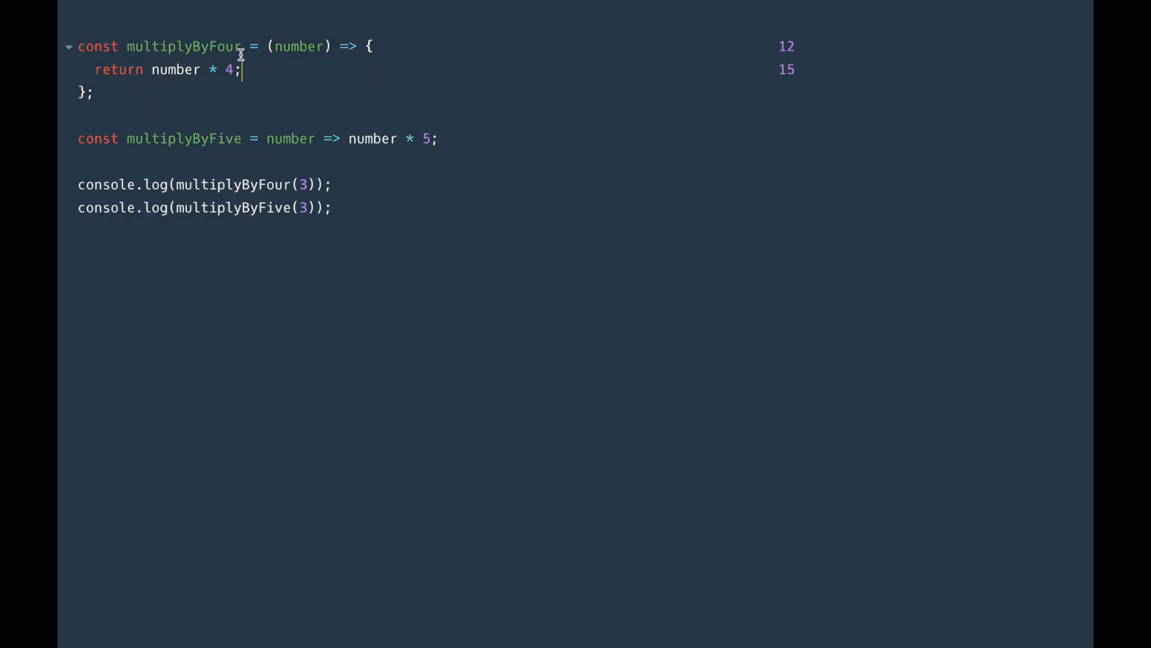
{"action": "double_click", "coordinate": [180, 47]}
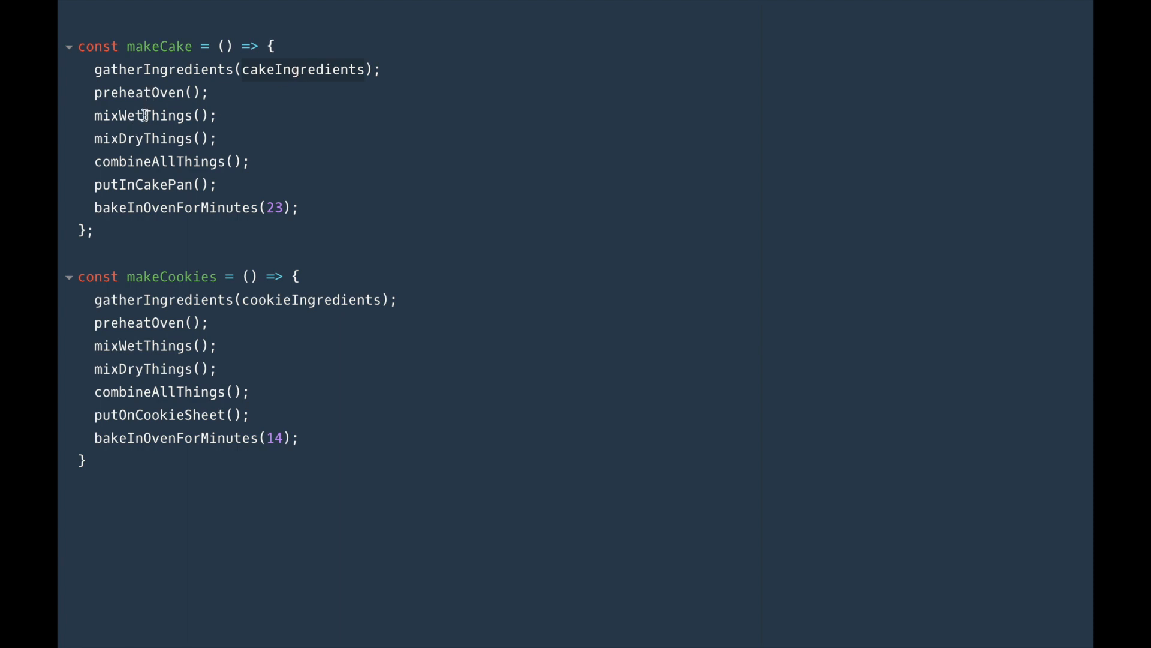
{"action": "mouse_move", "coordinate": [146, 139]}
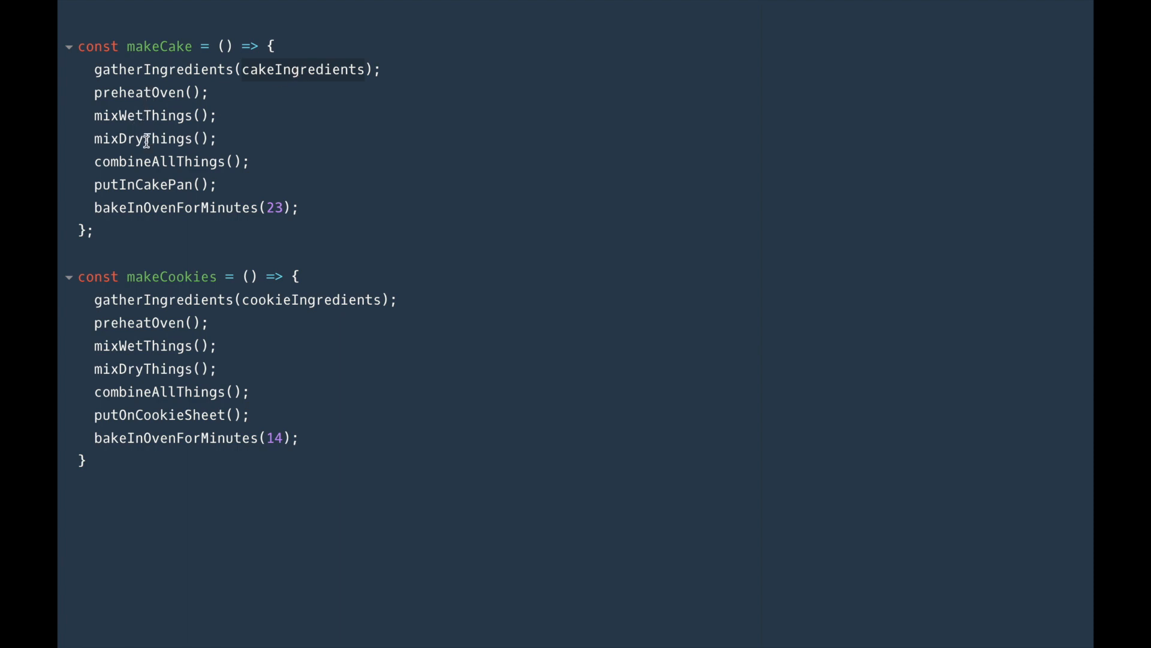
{"action": "mouse_move", "coordinate": [144, 179]}
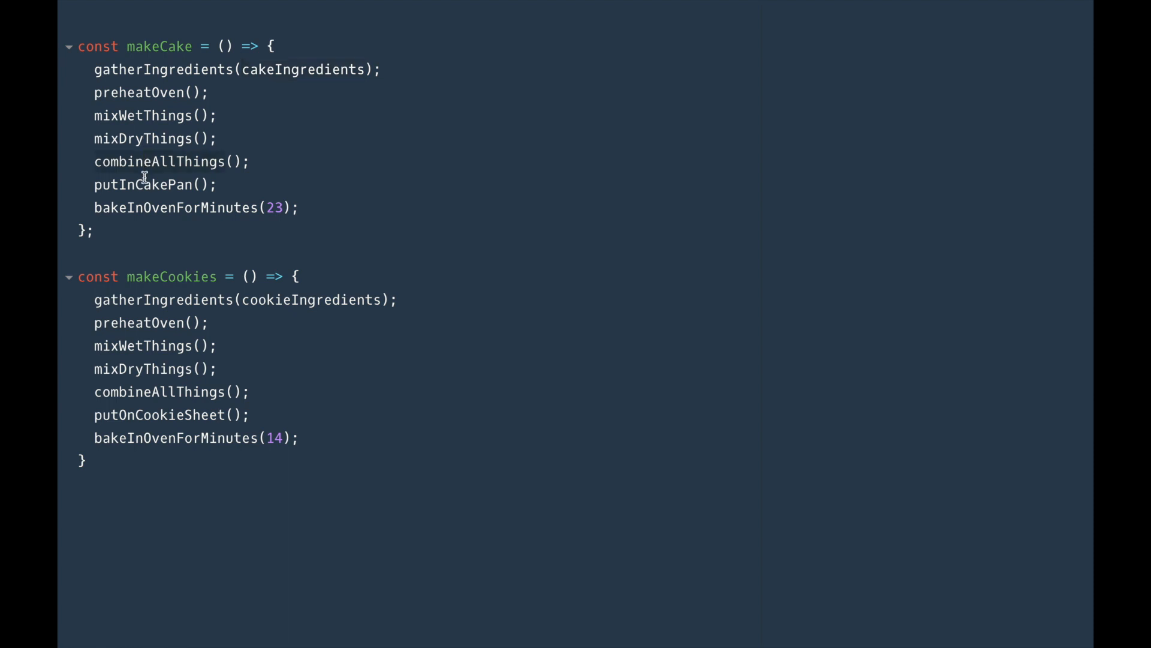
{"action": "mouse_move", "coordinate": [154, 203]}
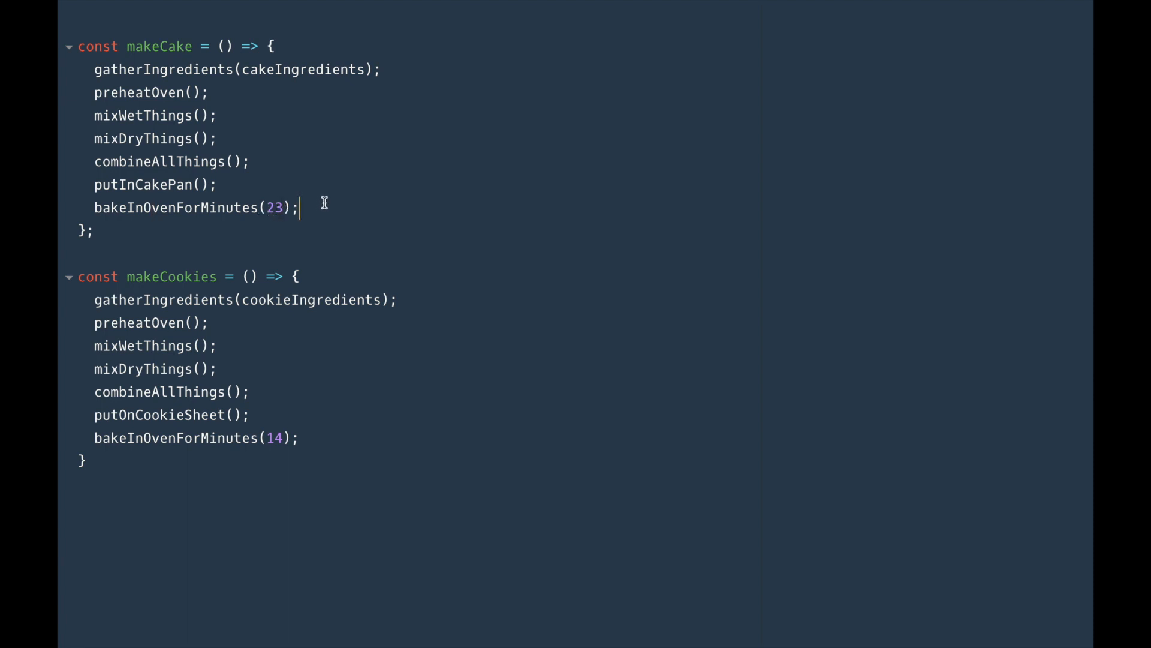
{"action": "mouse_move", "coordinate": [273, 236]}
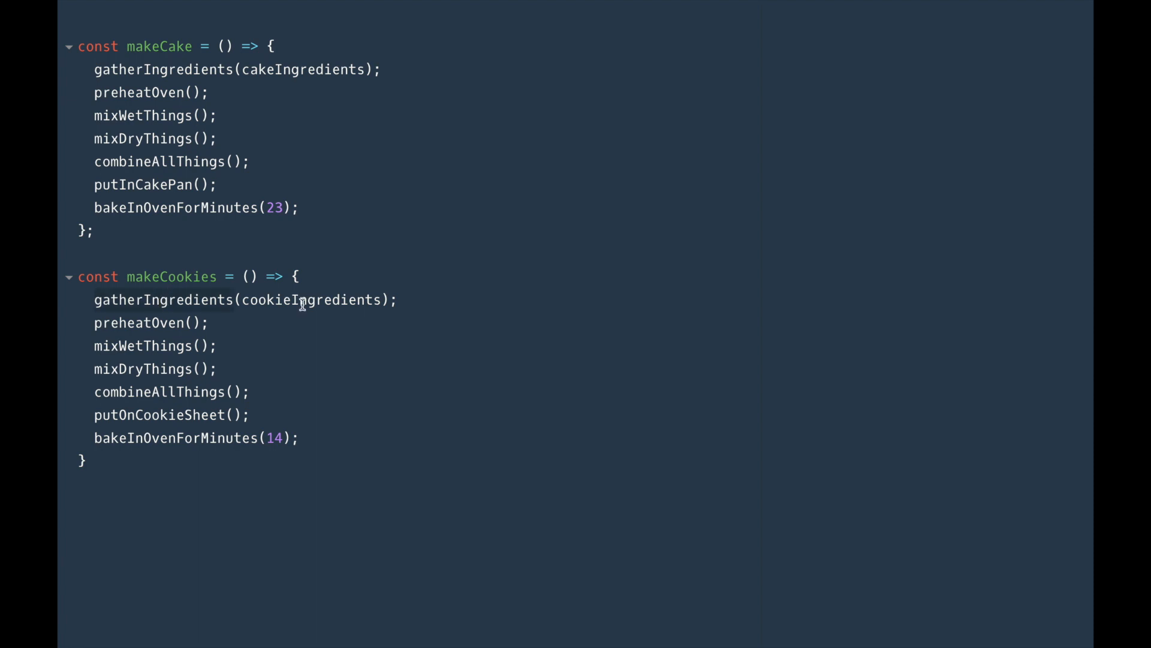
{"action": "mouse_move", "coordinate": [158, 323]}
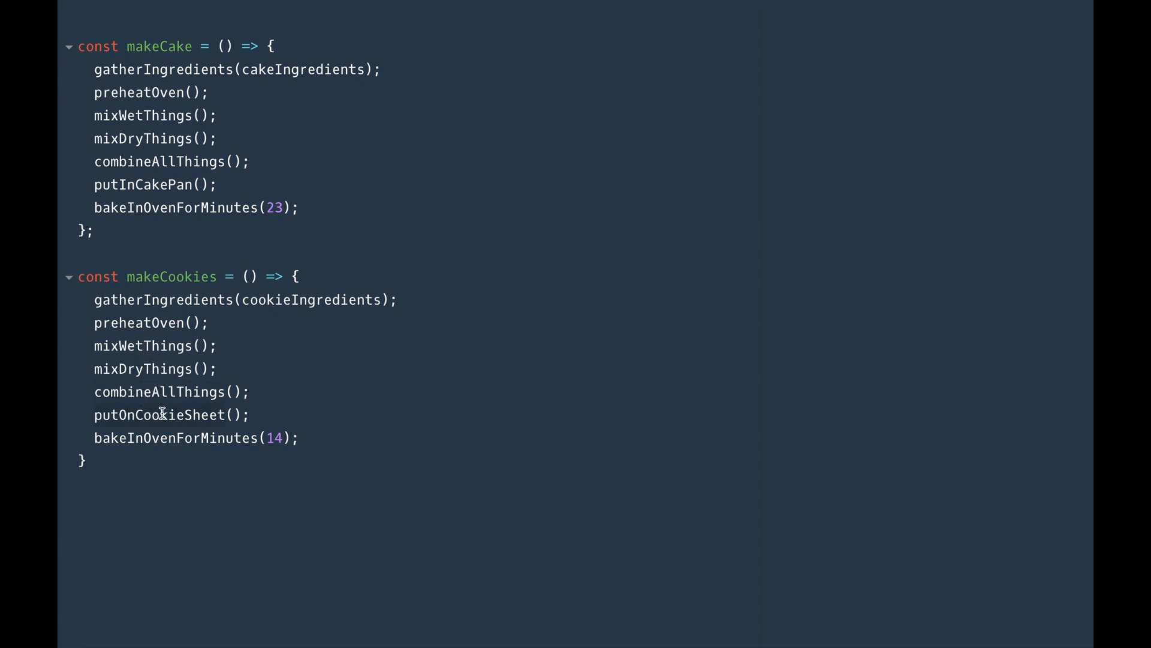
{"action": "mouse_move", "coordinate": [306, 458]}
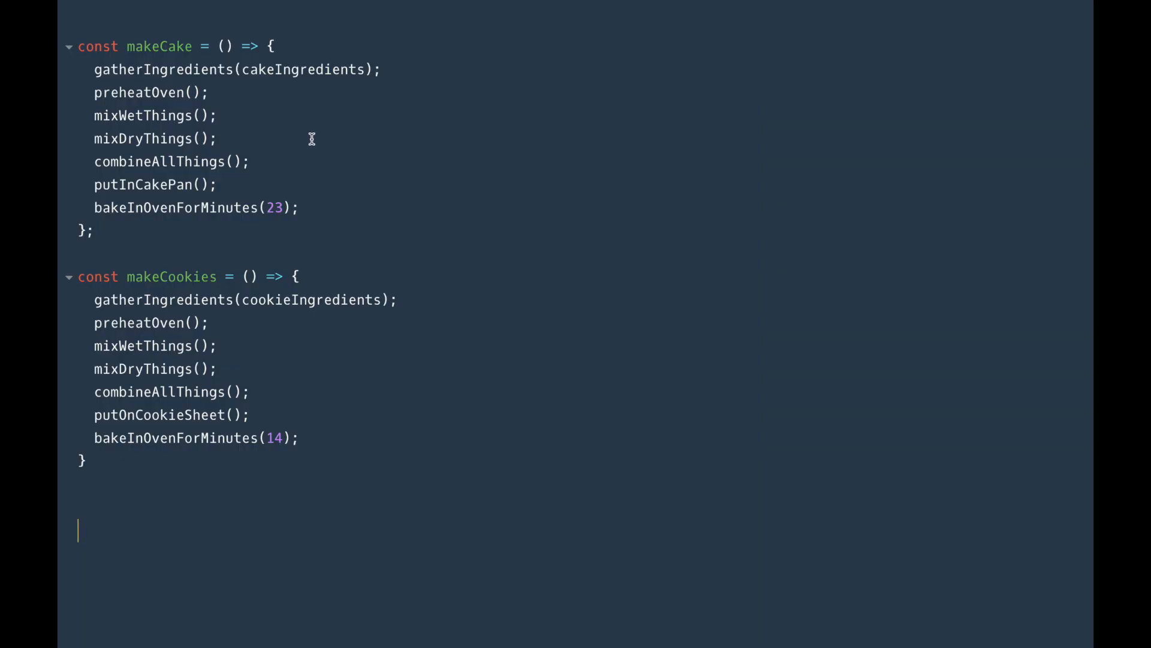
{"action": "mouse_move", "coordinate": [288, 132]}
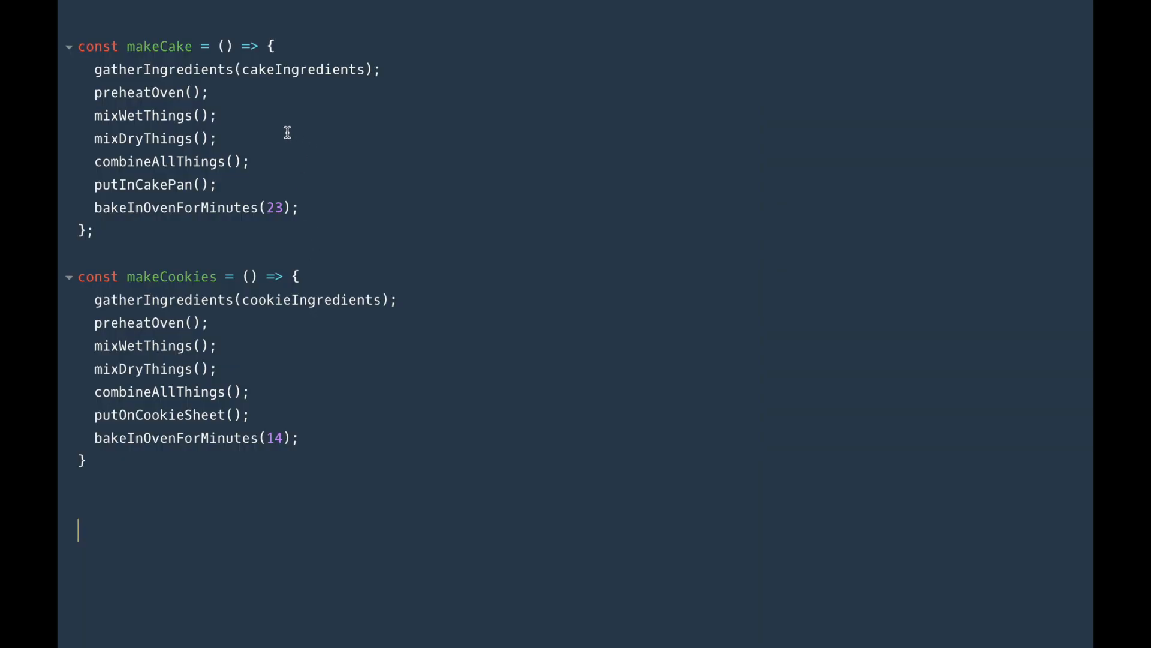
{"action": "mouse_move", "coordinate": [242, 115]}
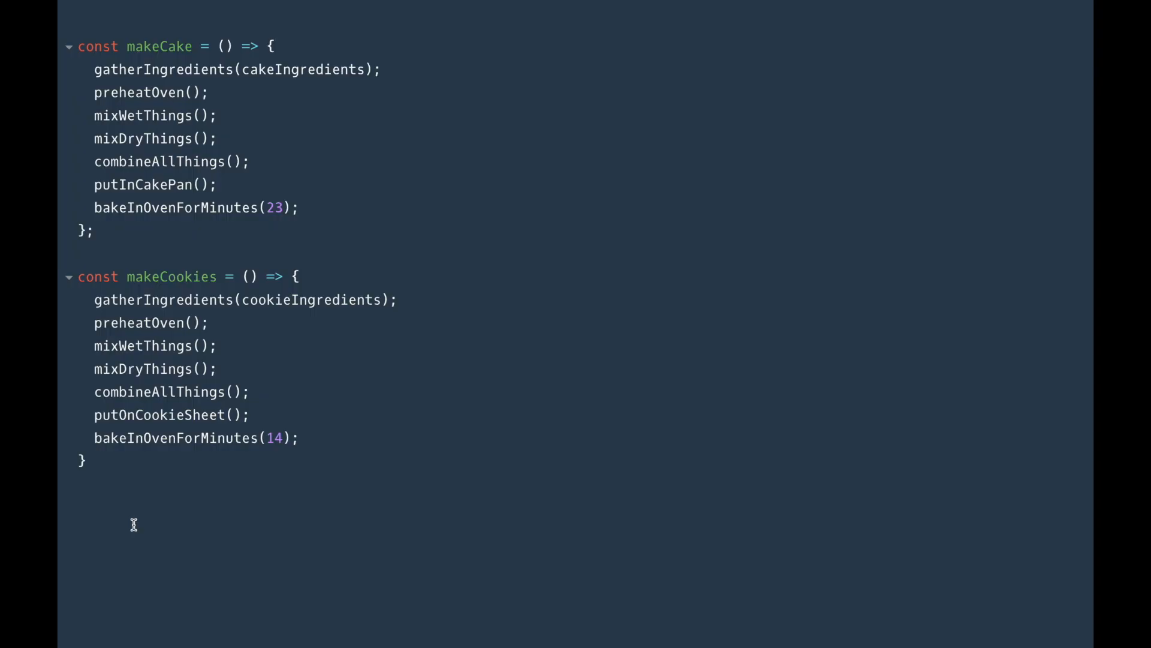
Step: Write const bakeStuff = (ingredients) => { gatherIngredients(ingredients); }
{"action": "type", "text": "const"}
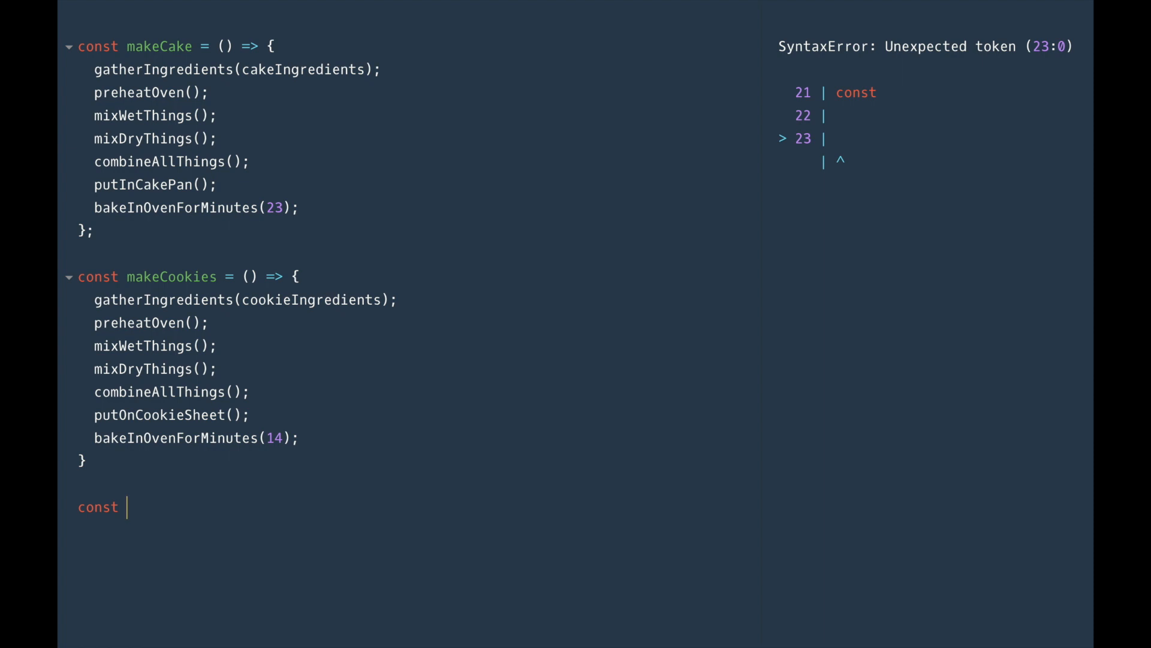
{"action": "type", "text": "bak"}
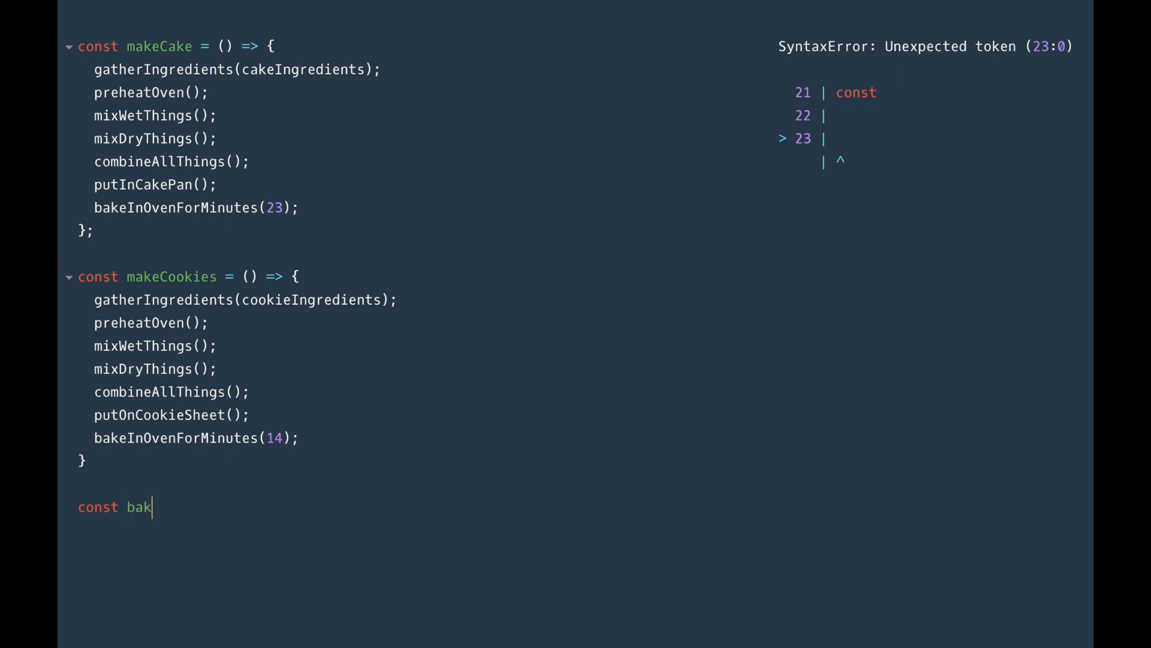
{"action": "type", "text": "eStuff ="}
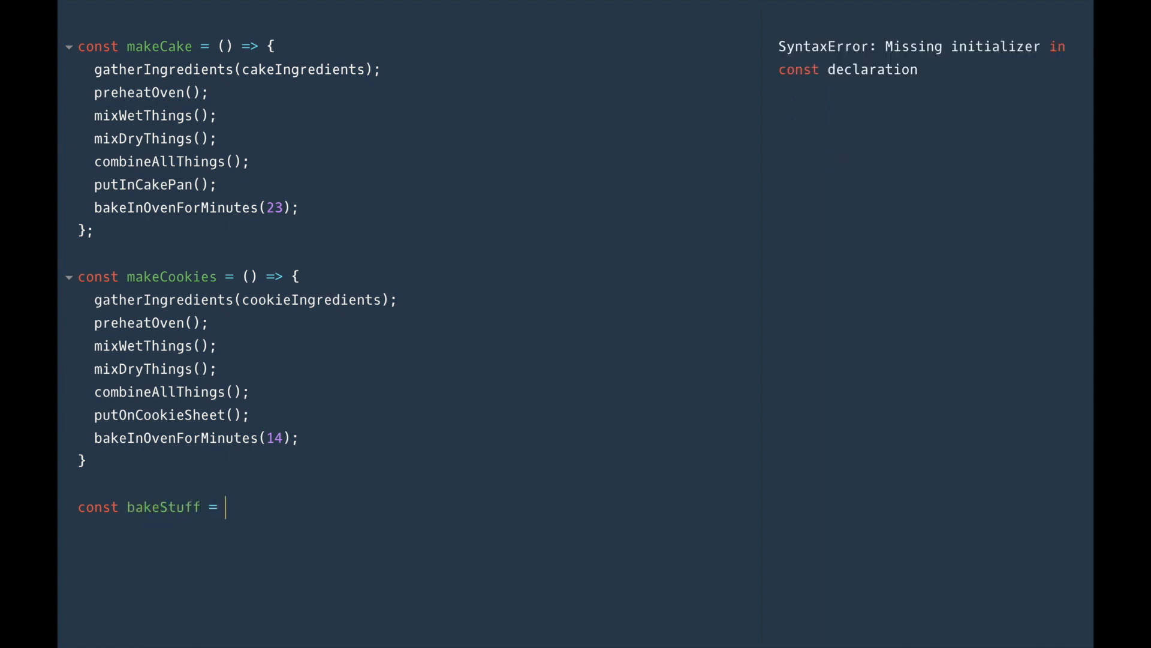
{"action": "type", "text": "() => {"}
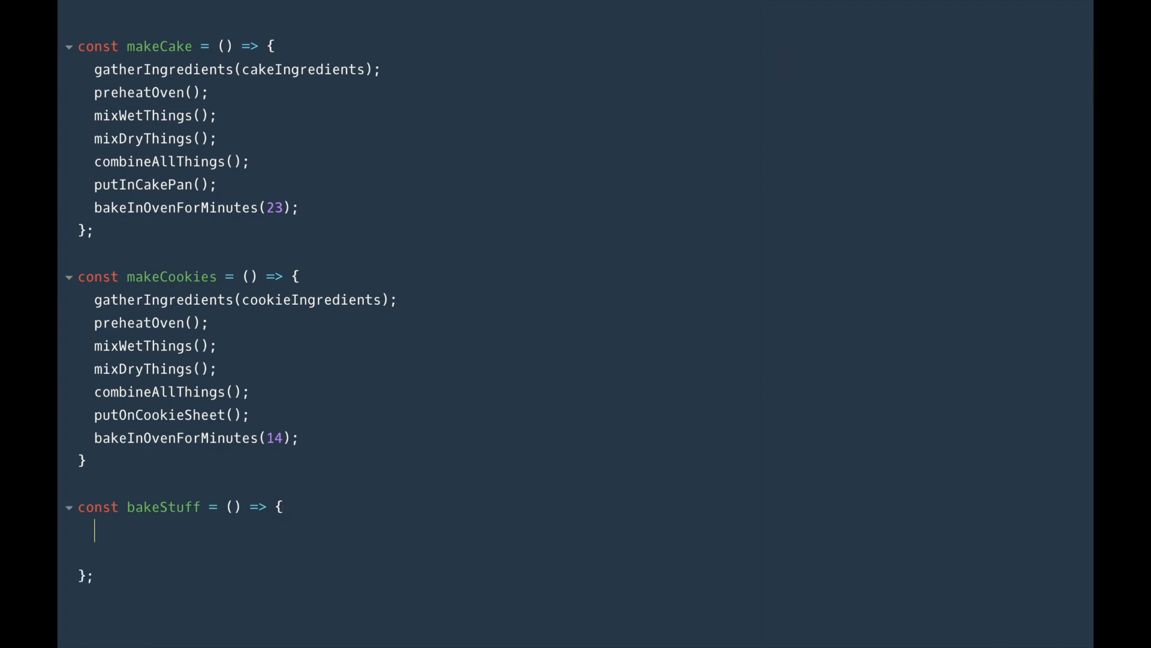
{"action": "type", "text": "gatherIngredients("}
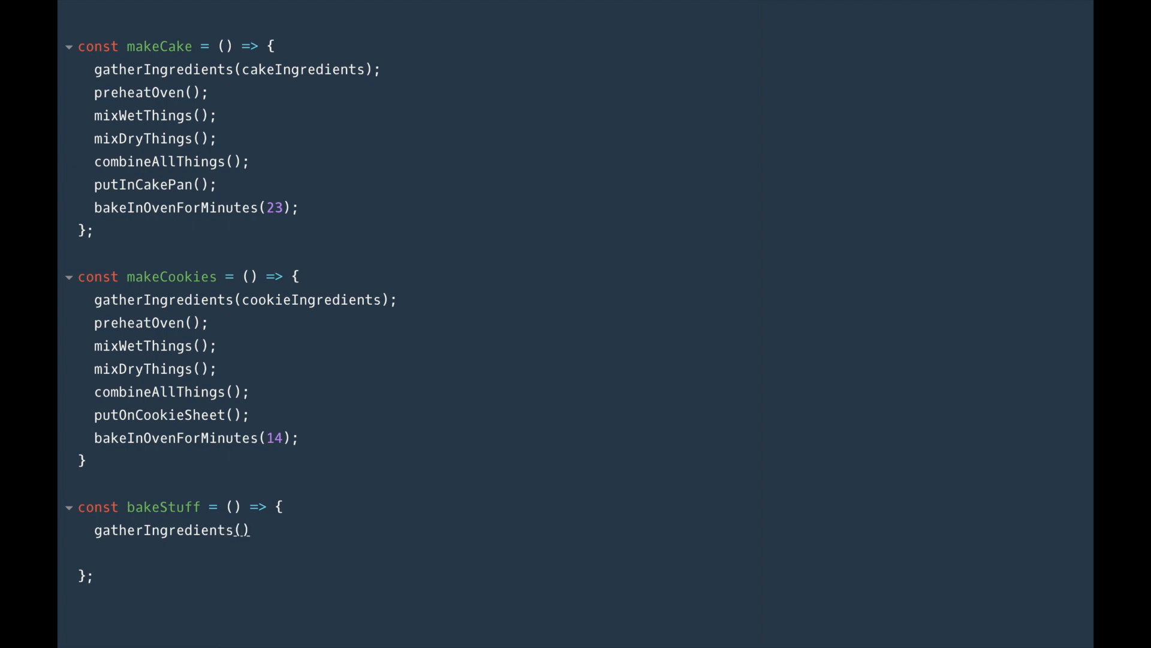
{"action": "mouse_move", "coordinate": [150, 497]}
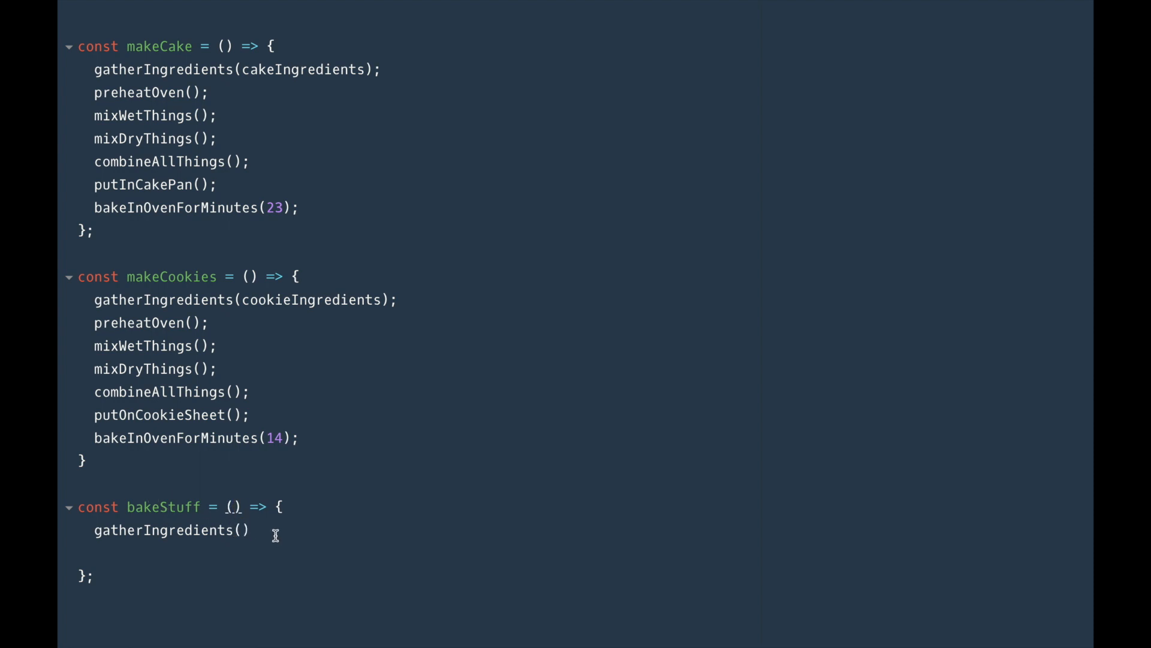
{"action": "type", "text": "ingredients"}
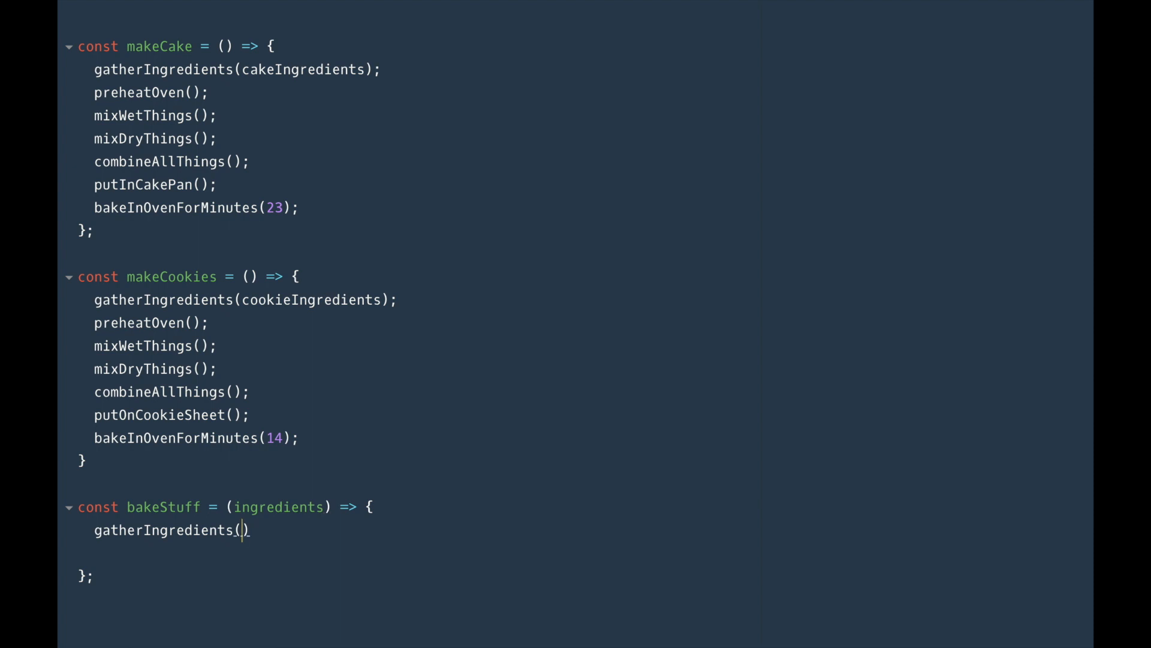
{"action": "type", "text": "ingredie"}
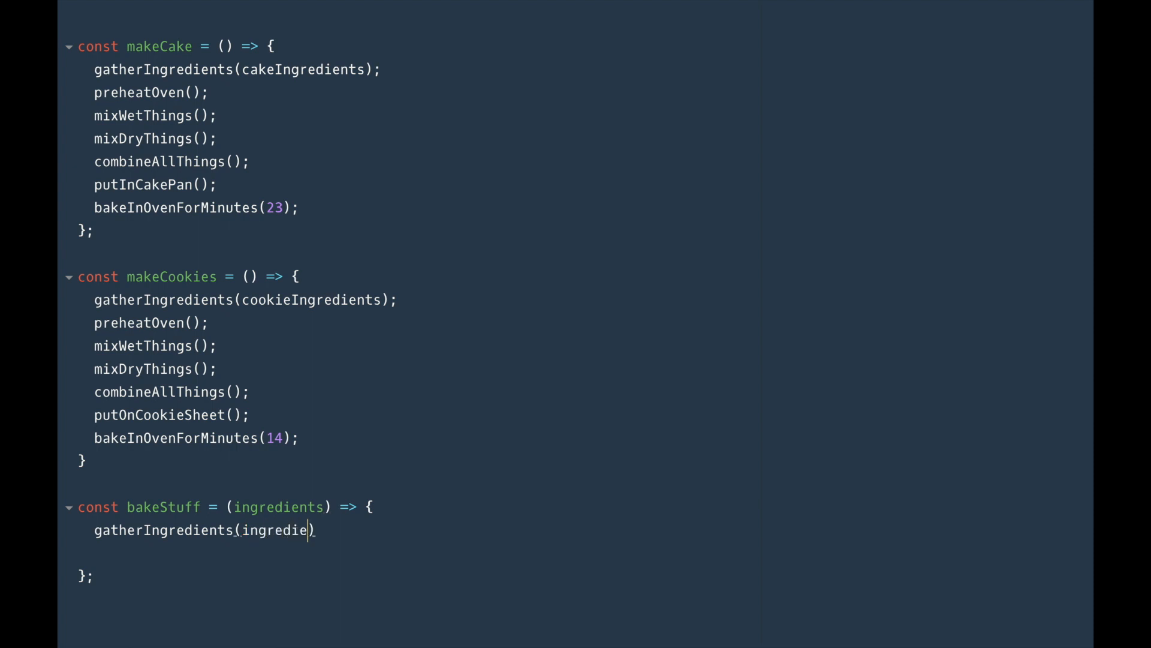
{"action": "type", "text": "nts"}
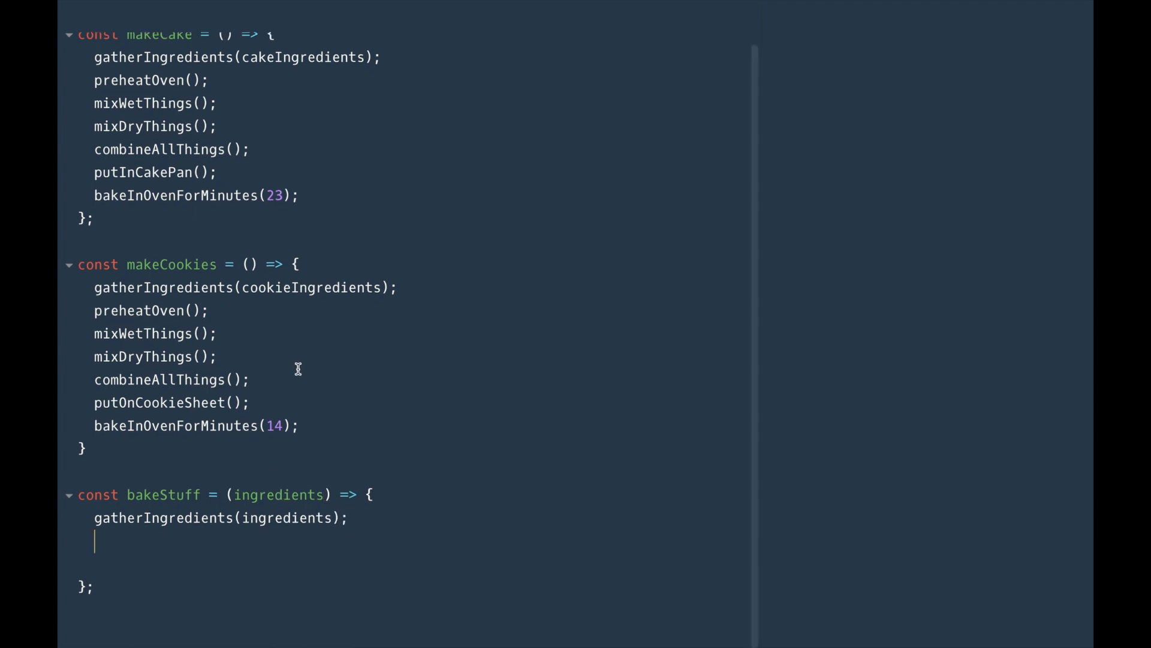
Step: Select the shared baking steps in makeCookies to reuse them in bakeStuff
{"action": "left_click_drag", "start_coordinate": [94, 309], "coordinate": [249, 380]}
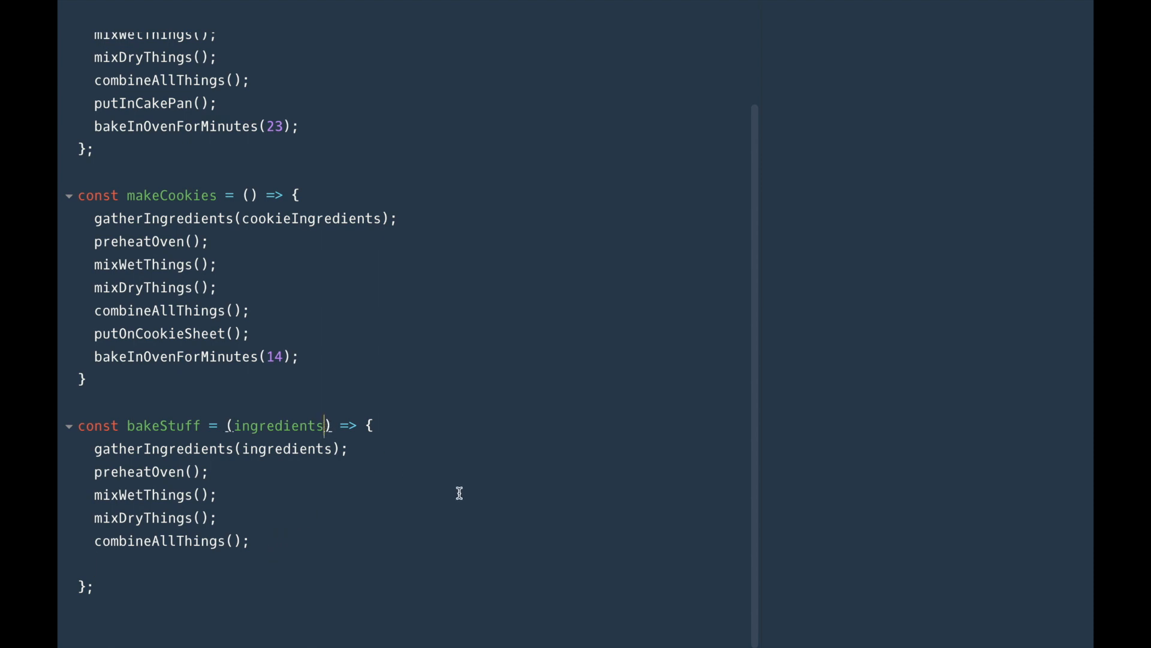
Step: Add a putInContainer parameter to bakeStuff and call putInContainer() after the shared steps
{"action": "type", "text": ", putI"}
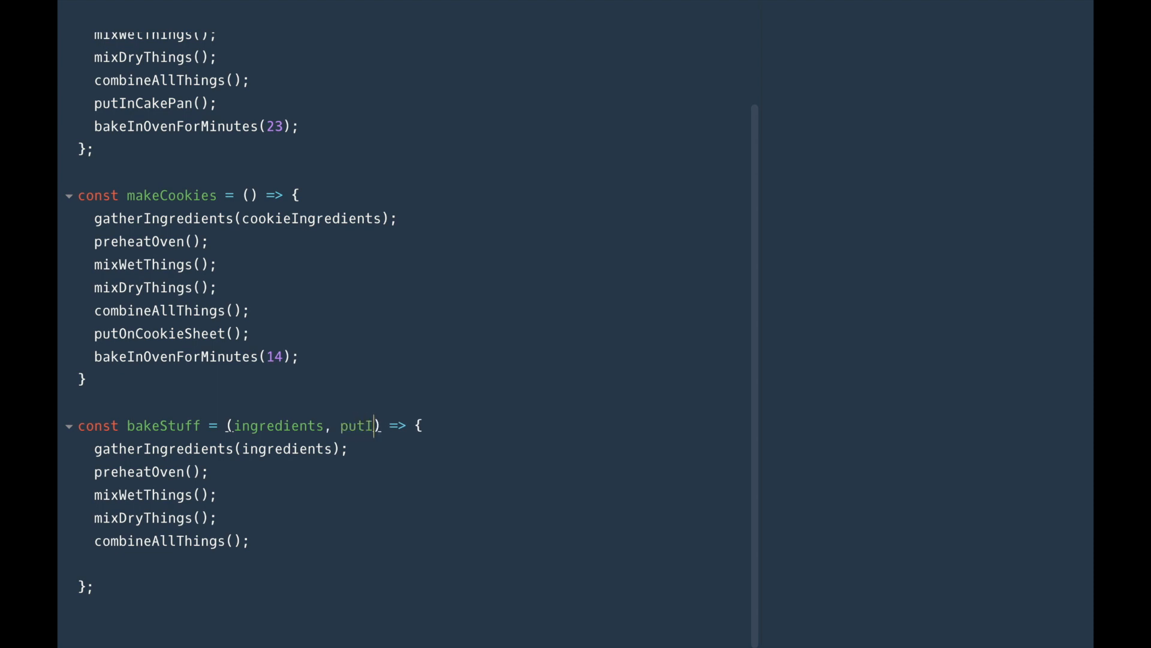
{"action": "type", "text": "nContainer"}
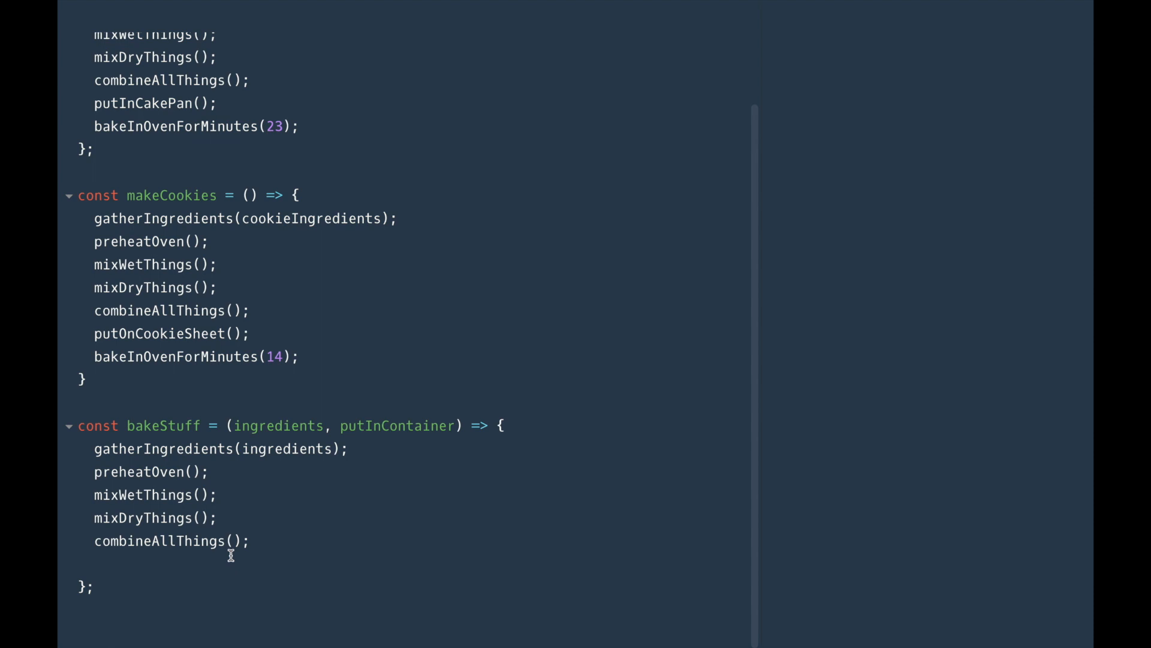
{"action": "type", "text": "putIn"}
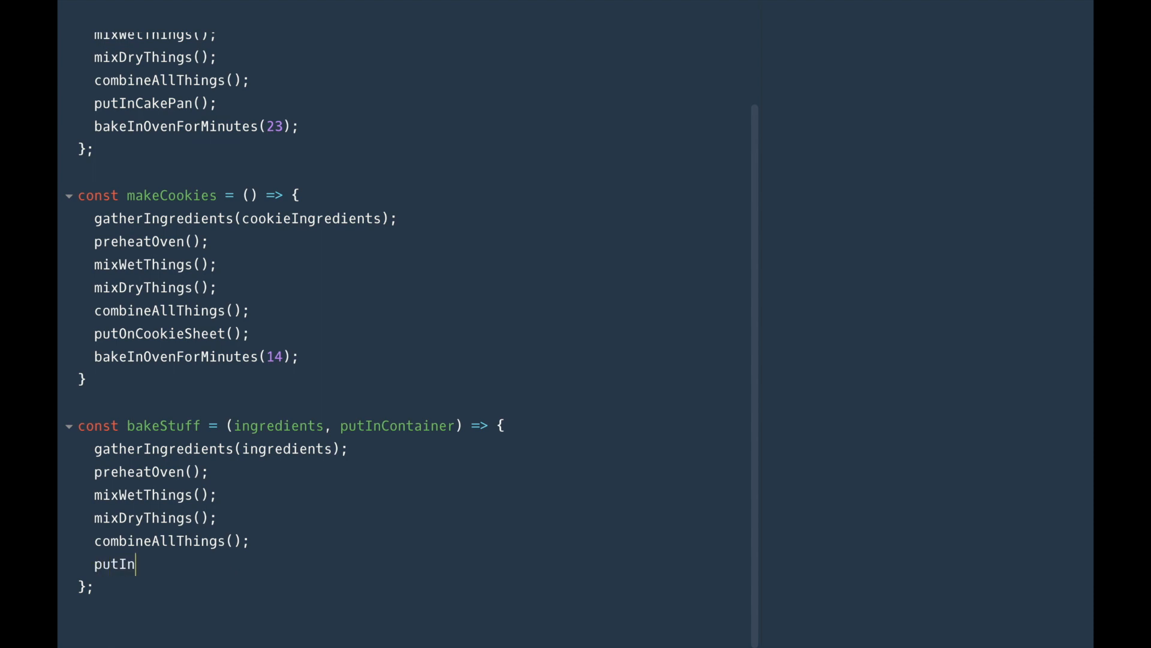
{"action": "type", "text": "Container();"}
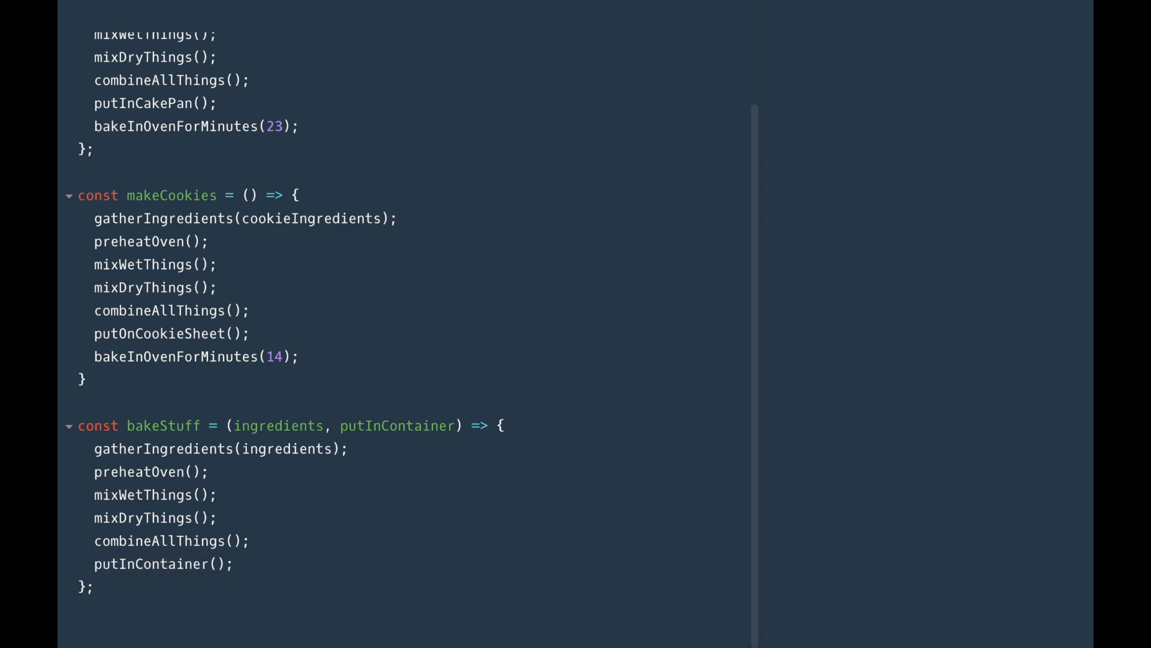
{"action": "left_click", "coordinate": [233, 564]}
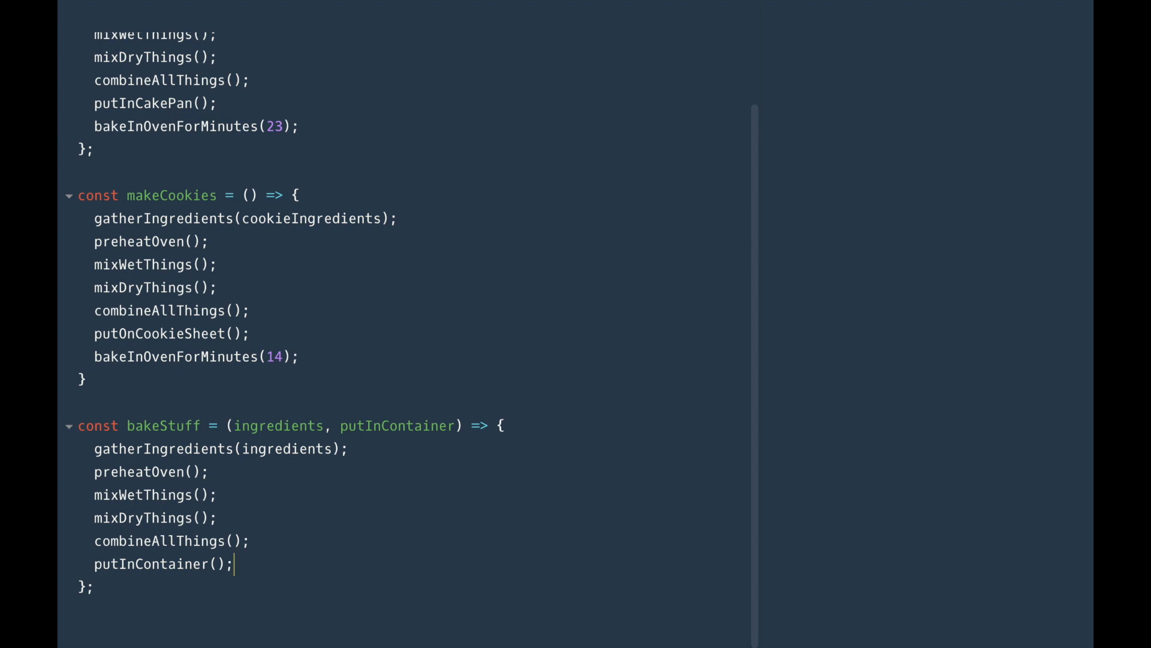
Step: Add a cookTime parameter and end bakeStuff with bakeInOvenForMinutes(cookTime)
{"action": "type", "text": "bake"}
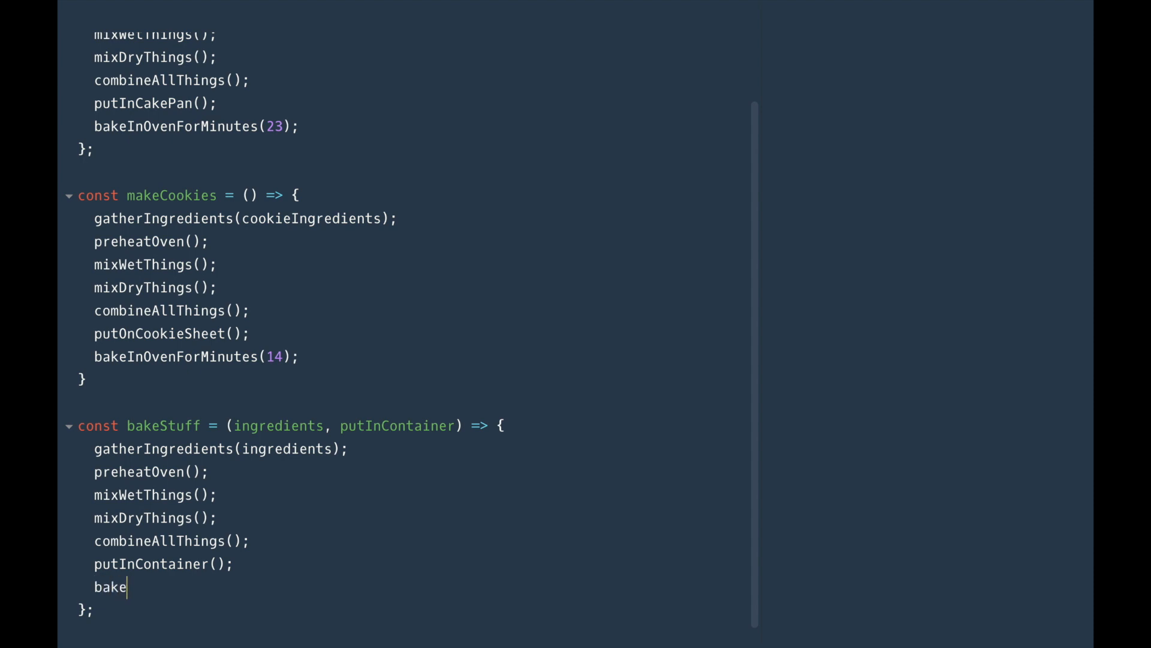
{"action": "type", "text": "InOvenForMi"}
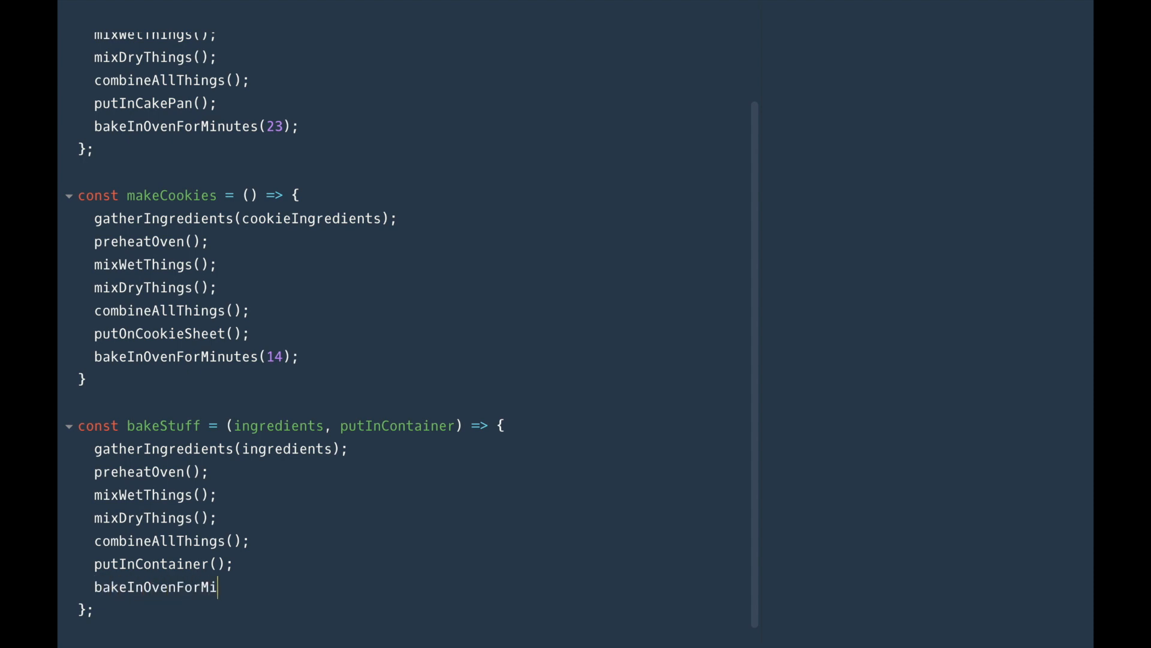
{"action": "type", "text": "nutes("}
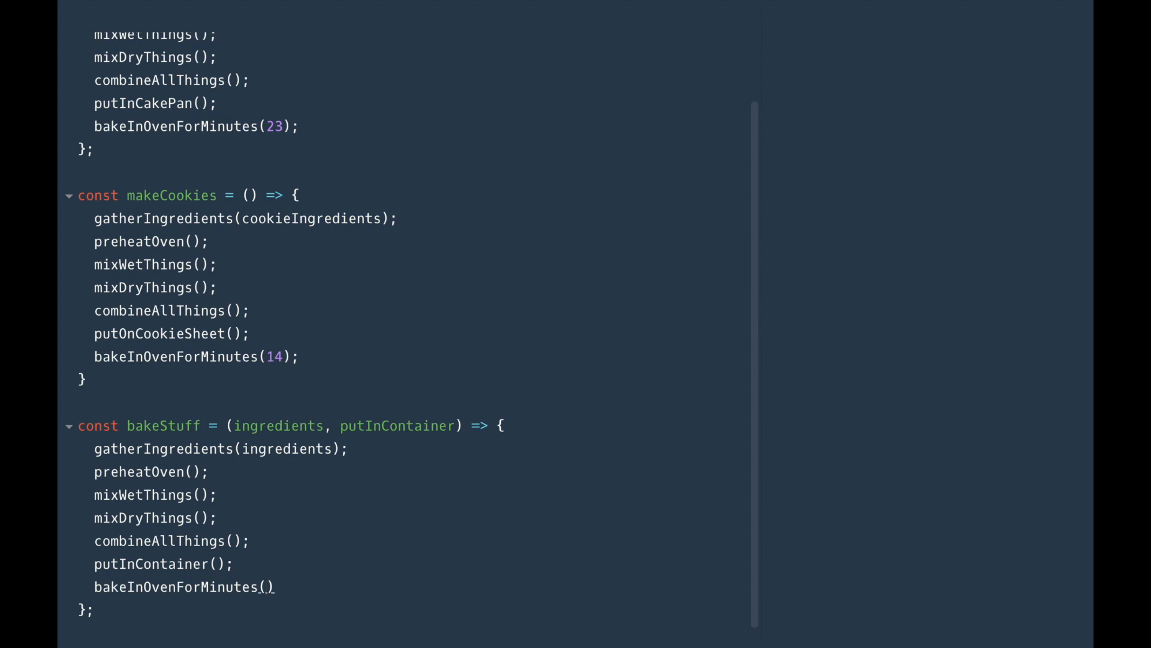
{"action": "type", "text": ","}
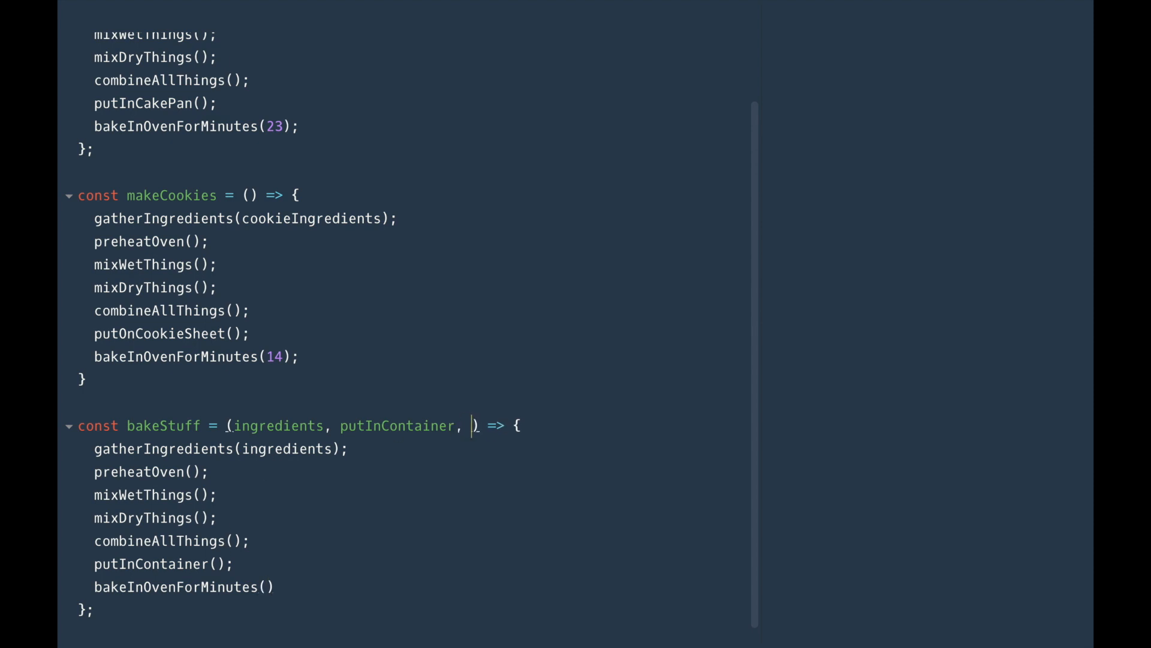
{"action": "type", "text": "cookTime"}
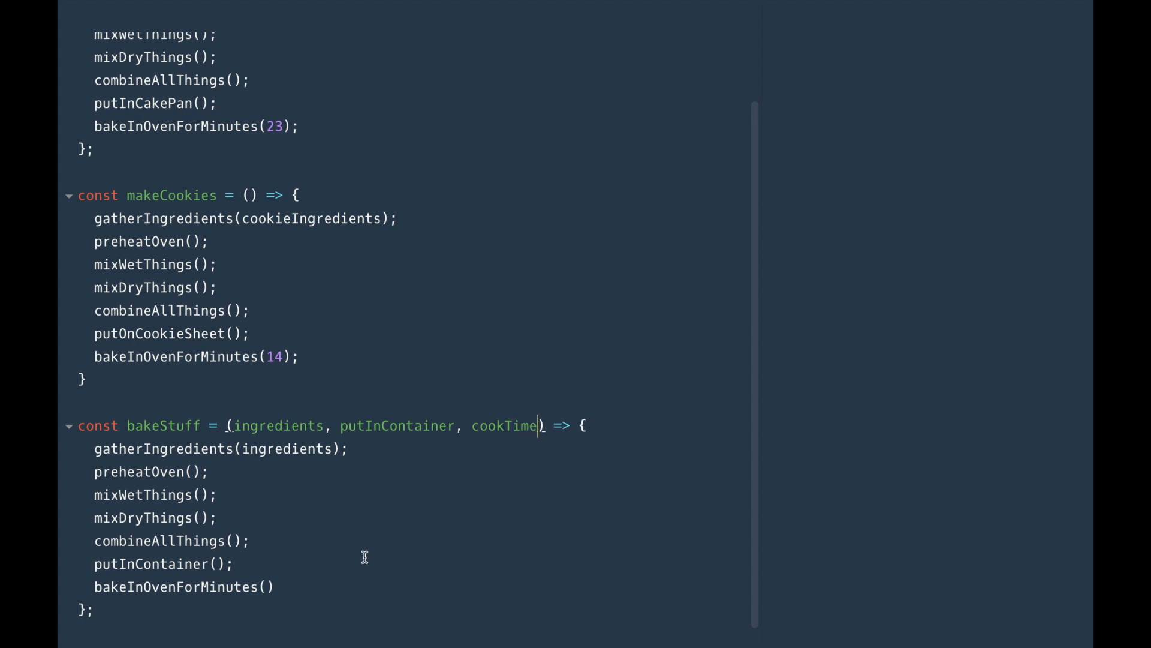
{"action": "type", "text": "cooki"}
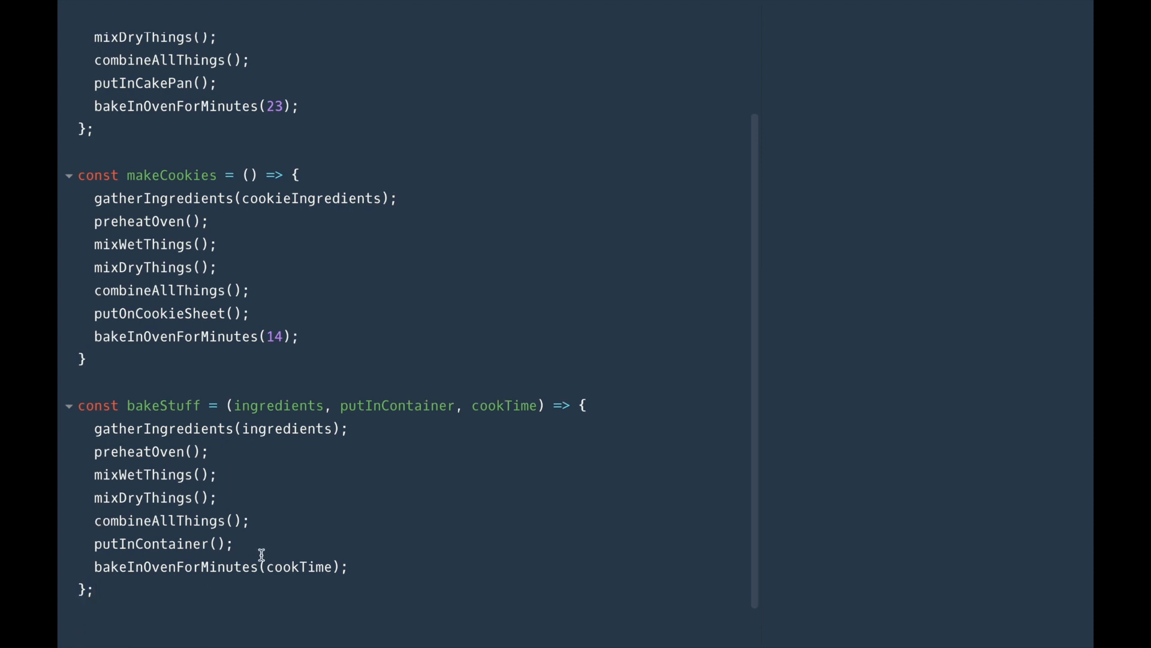
{"action": "scroll", "scroll_direction": "down", "scroll_amount": 3}
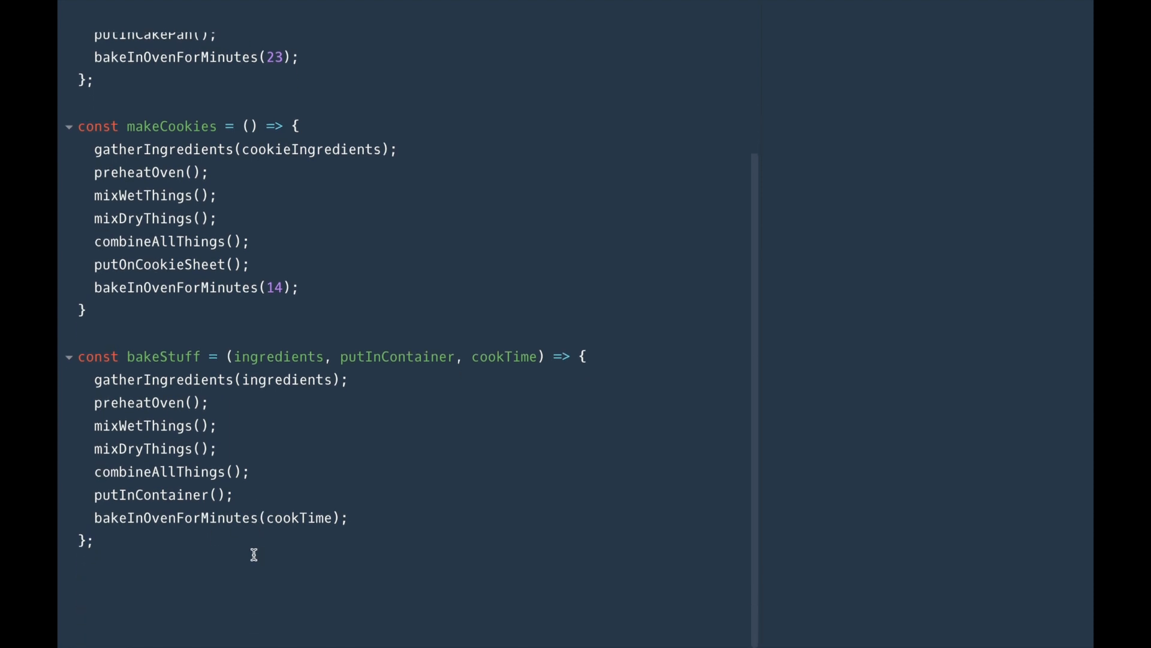
{"action": "mouse_move", "coordinate": [150, 568]}
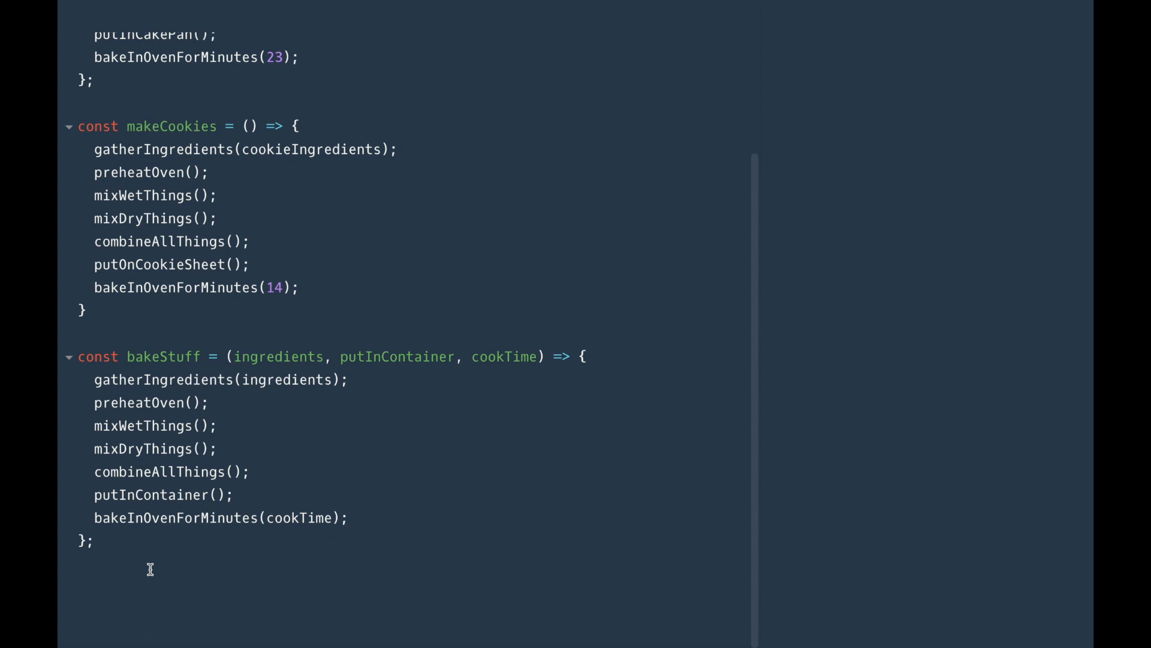
Step: Call bakeStuff(cakeIngredients, putInCakePan, 23);
{"action": "type", "text": "bakeStuf"}
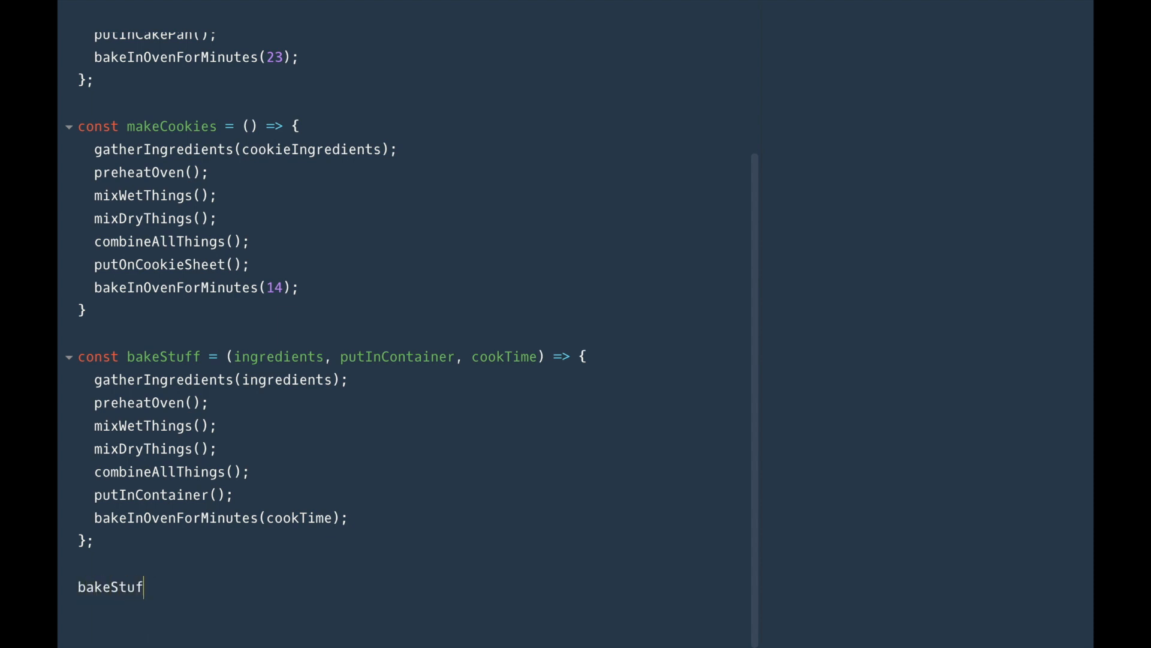
{"action": "type", "text": "f(cakeIng"}
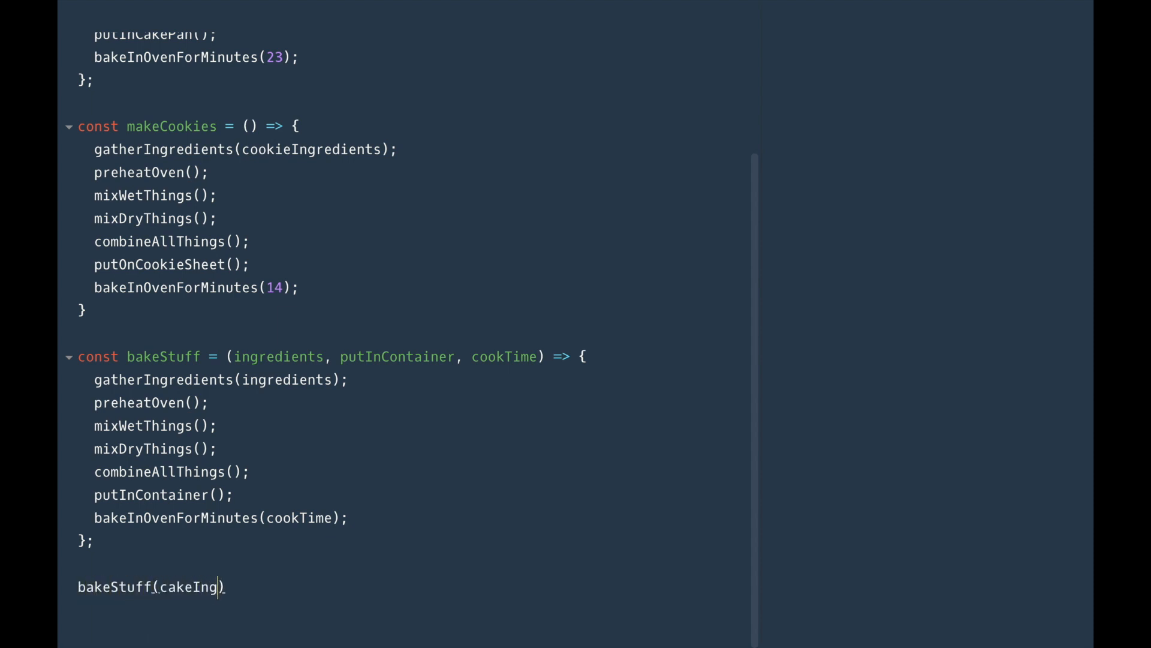
{"action": "type", "text": "redients,"}
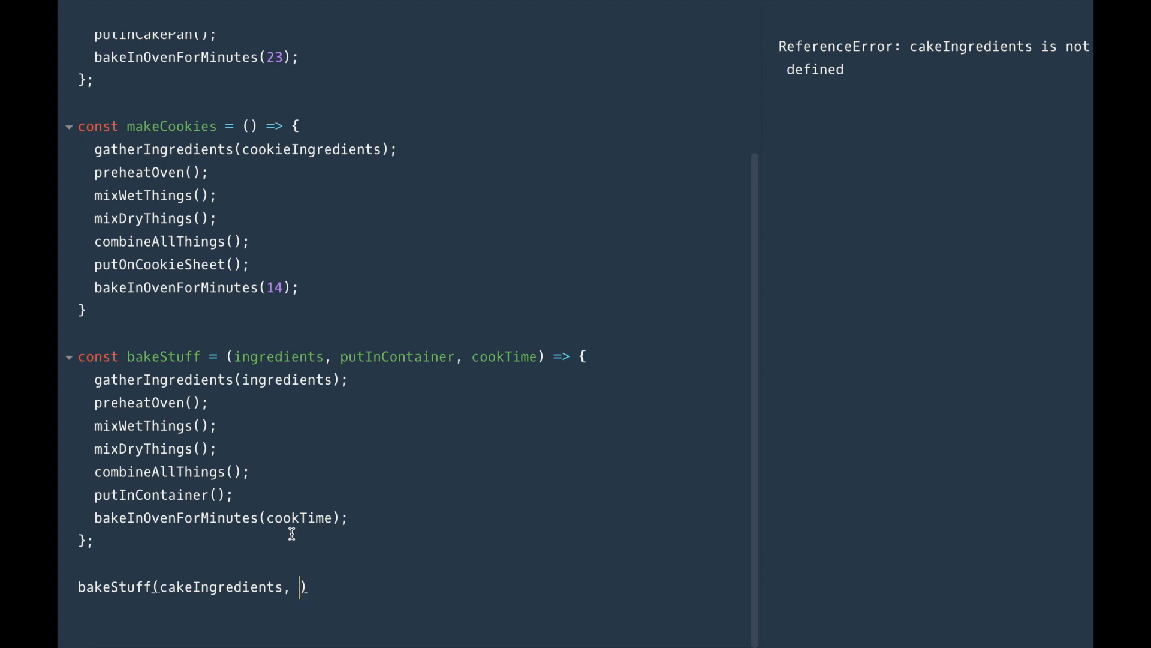
{"action": "type", "text": "putInCakePa"}
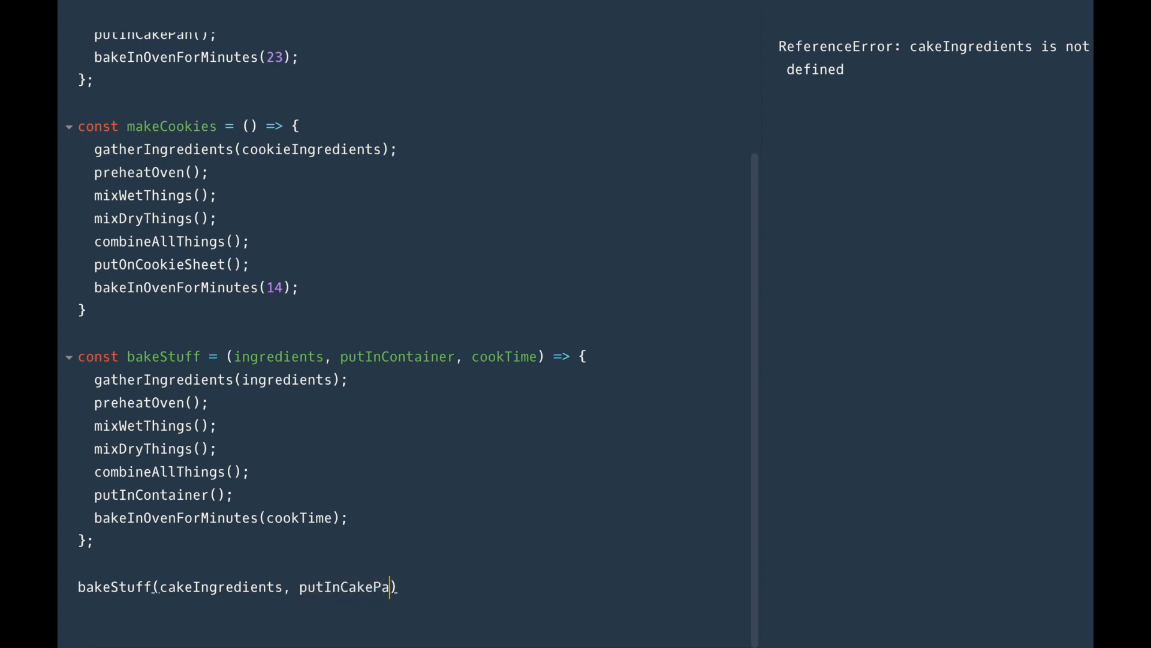
{"action": "type", "text": "n,"}
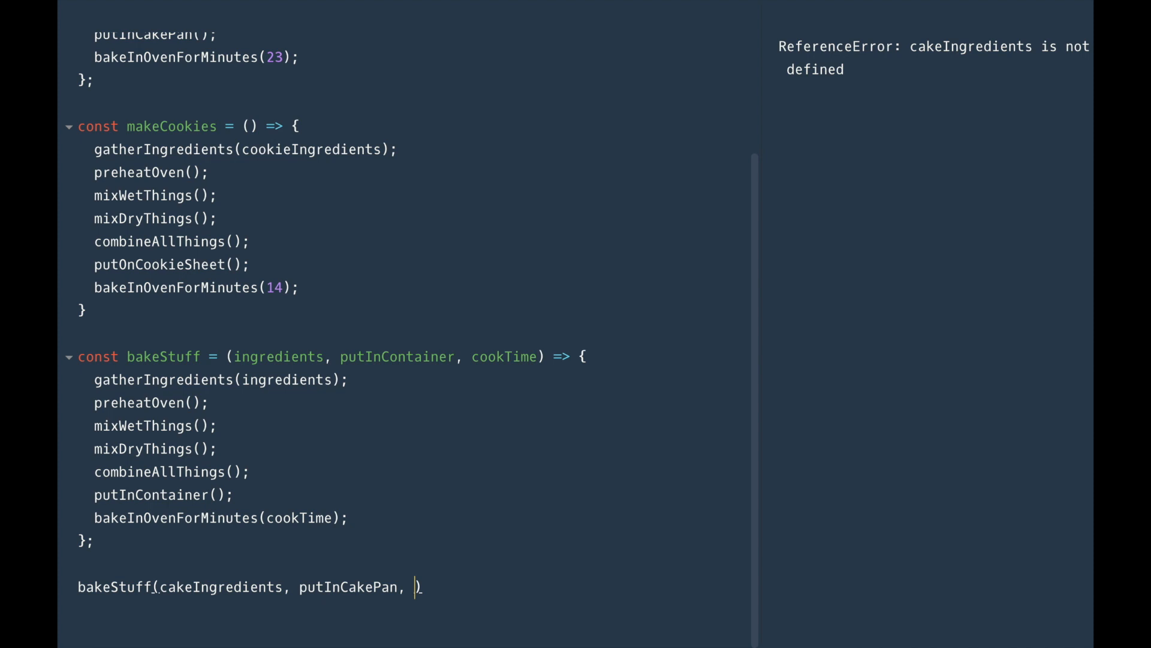
{"action": "type", "text": "23);"}
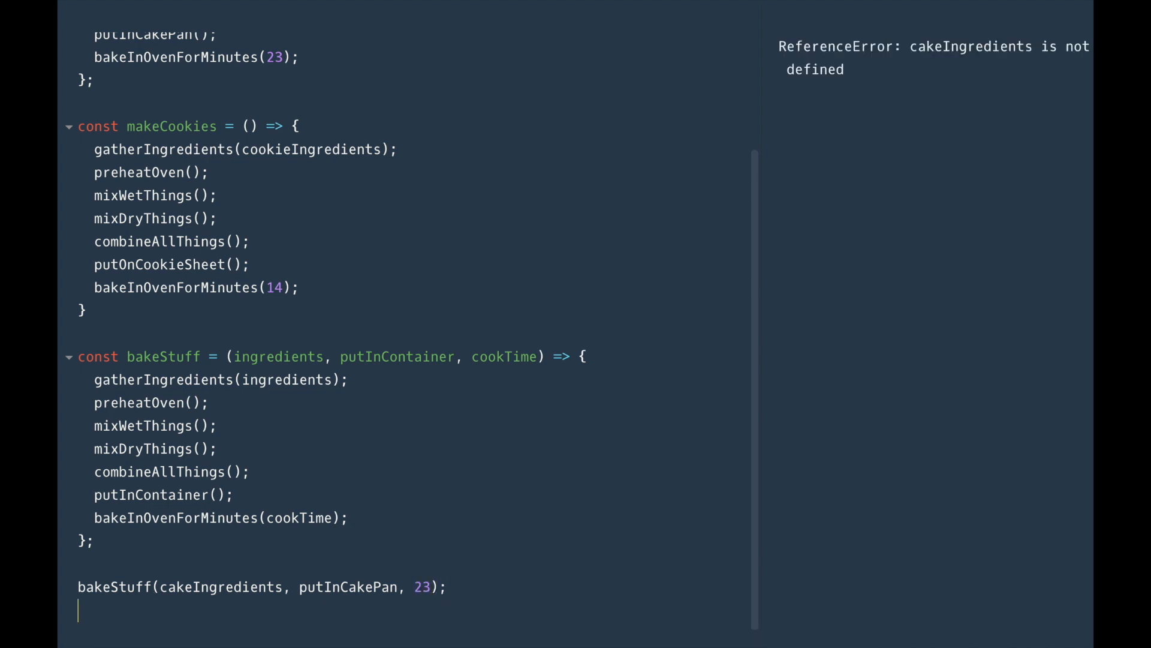
Step: Call bakeStuff(cookieIngredients, putOnCookieSheet, 14);
{"action": "type", "text": "bakerStuff("}
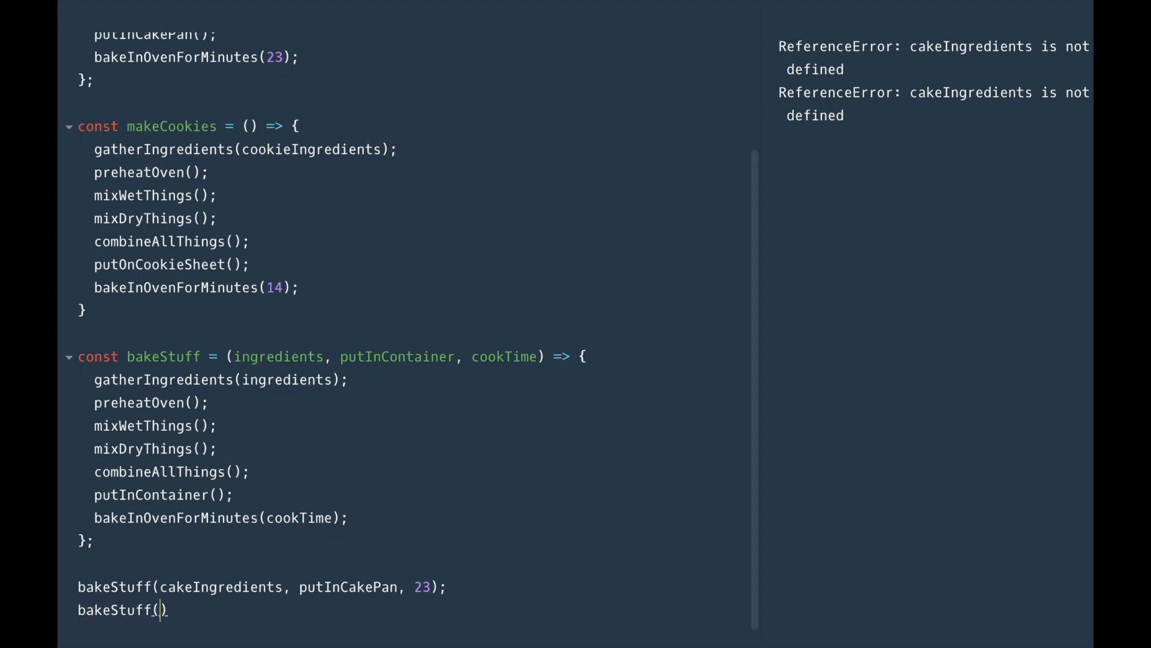
{"action": "type", "text": "cookieIng"}
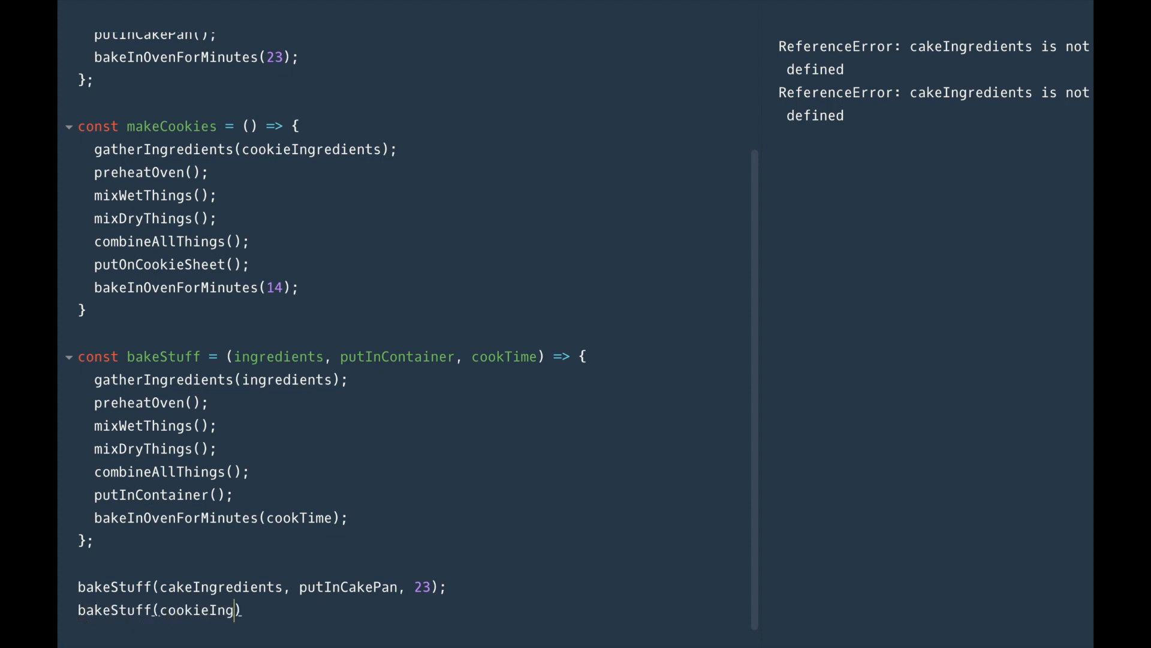
{"action": "type", "text": "redients, put"}
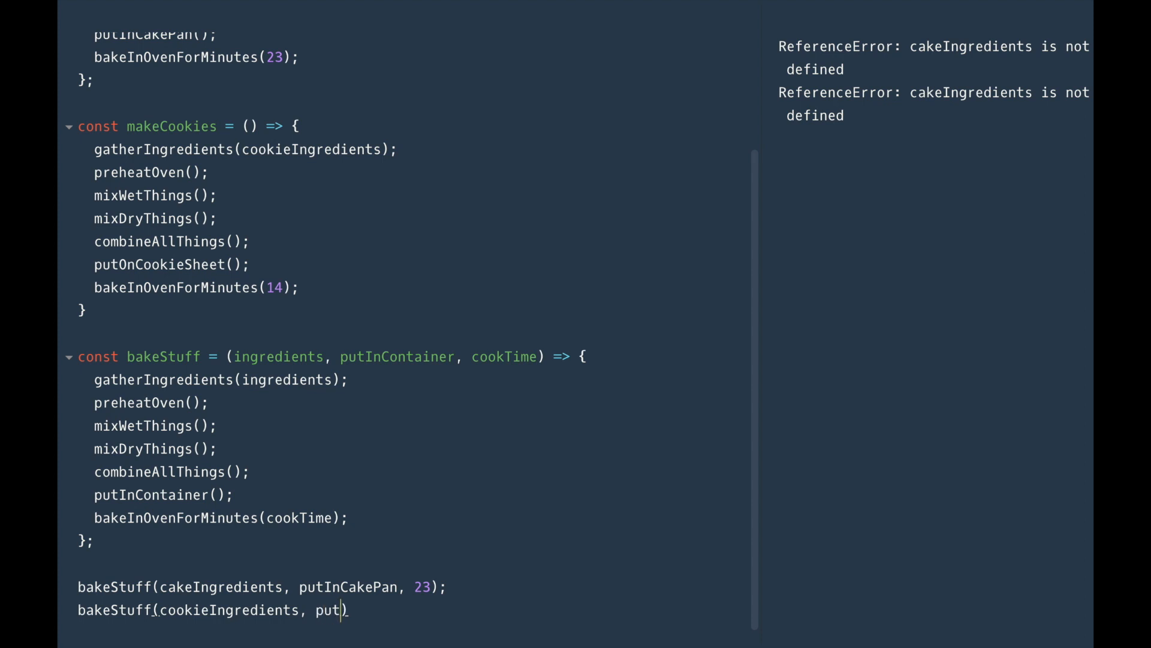
{"action": "type", "text": "OnCookieSheet, 14"}
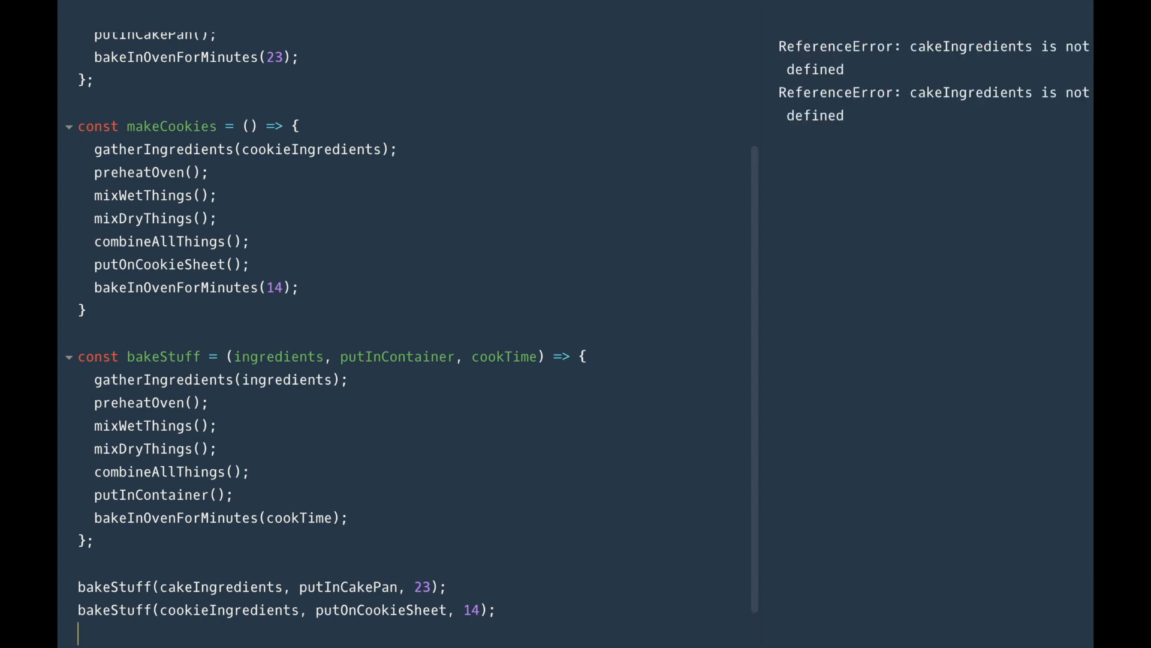
{"action": "mouse_move", "coordinate": [280, 335]}
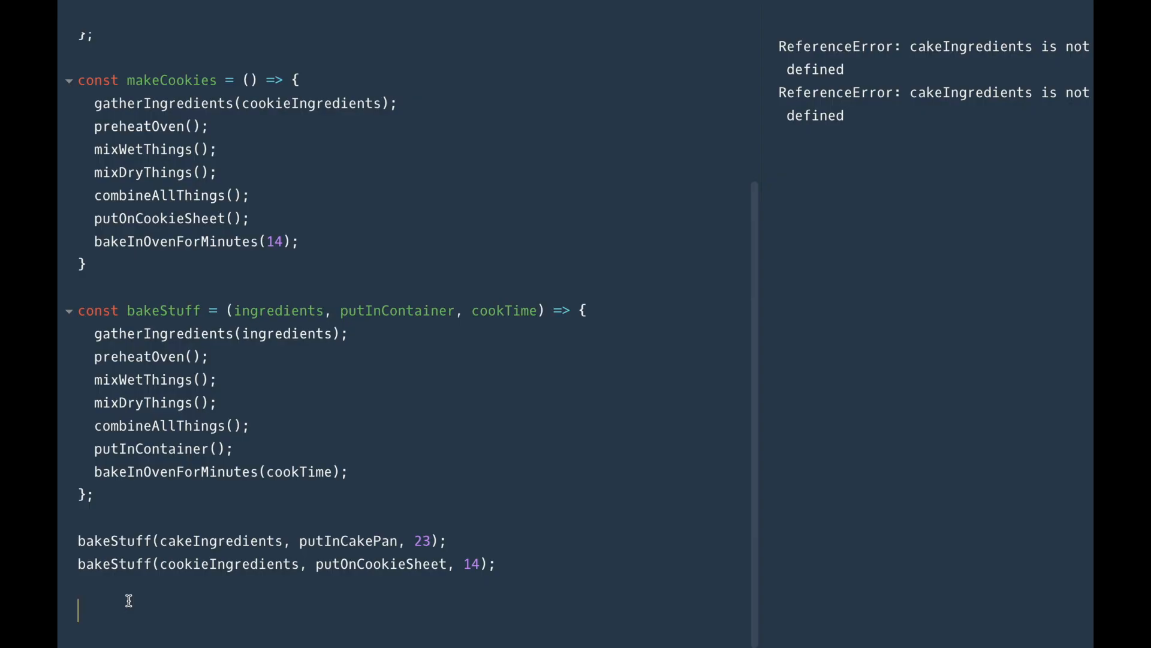
{"action": "double_click", "coordinate": [357, 541]}
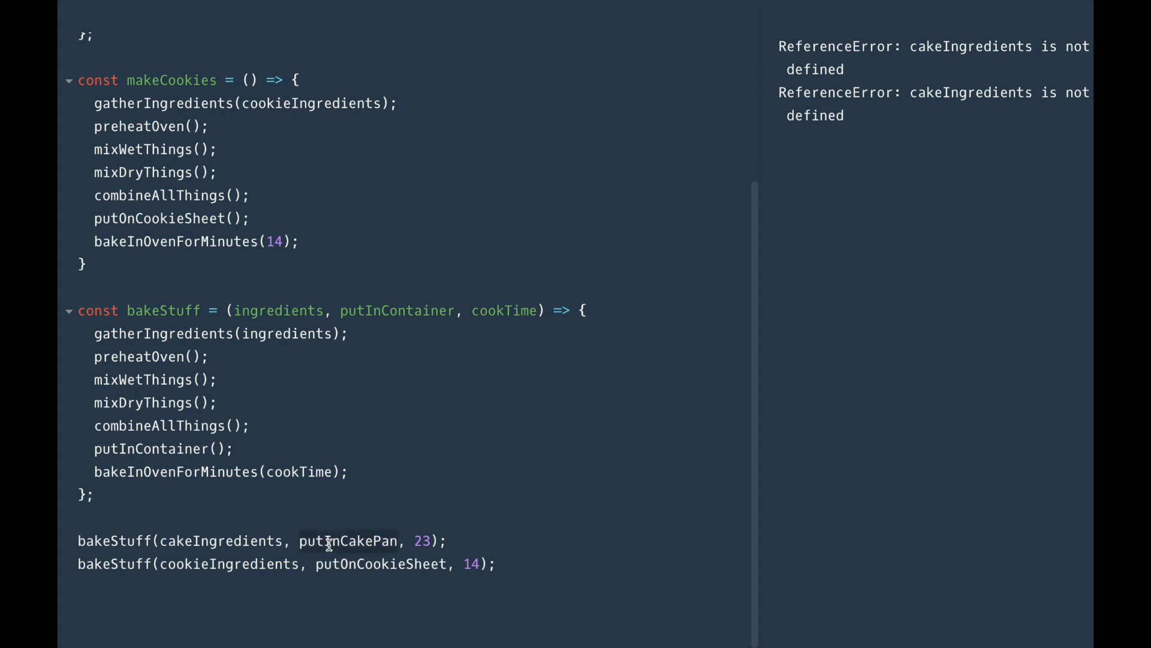
{"action": "mouse_move", "coordinate": [360, 564]}
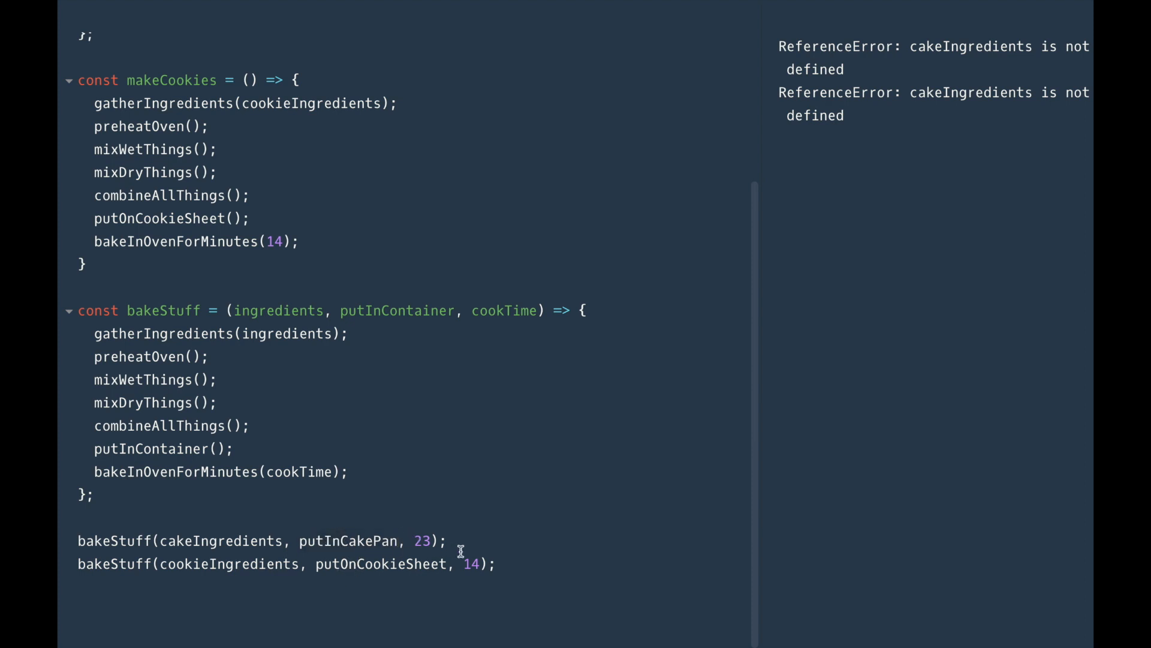
{"action": "left_click", "coordinate": [400, 539]}
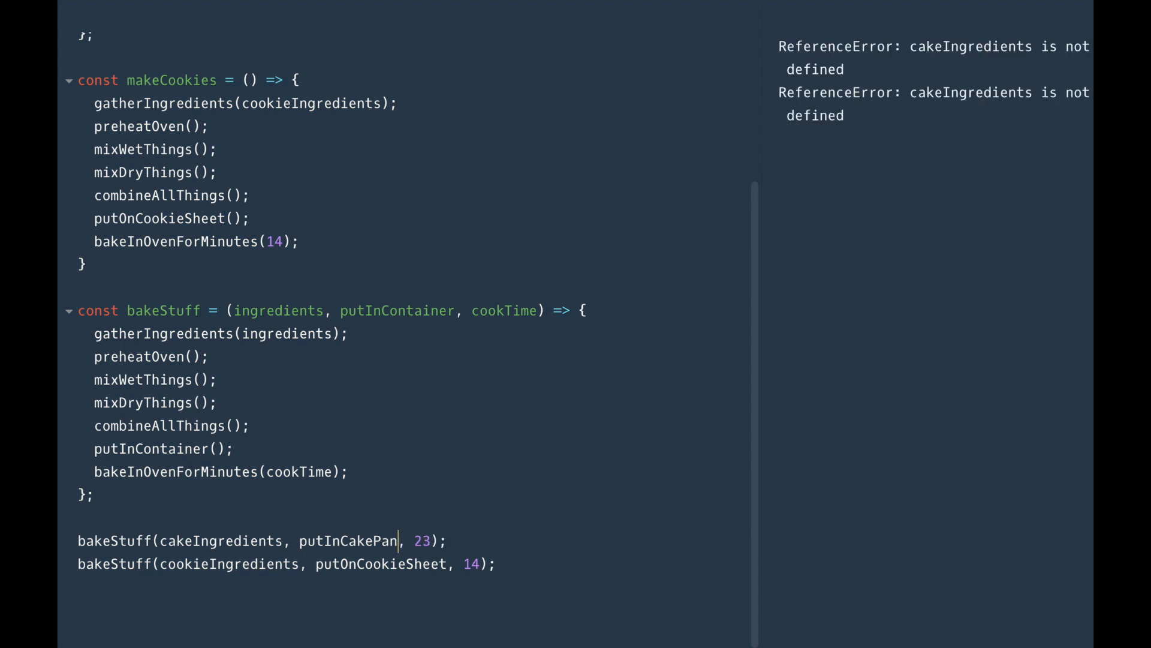
{"action": "double_click", "coordinate": [357, 541]}
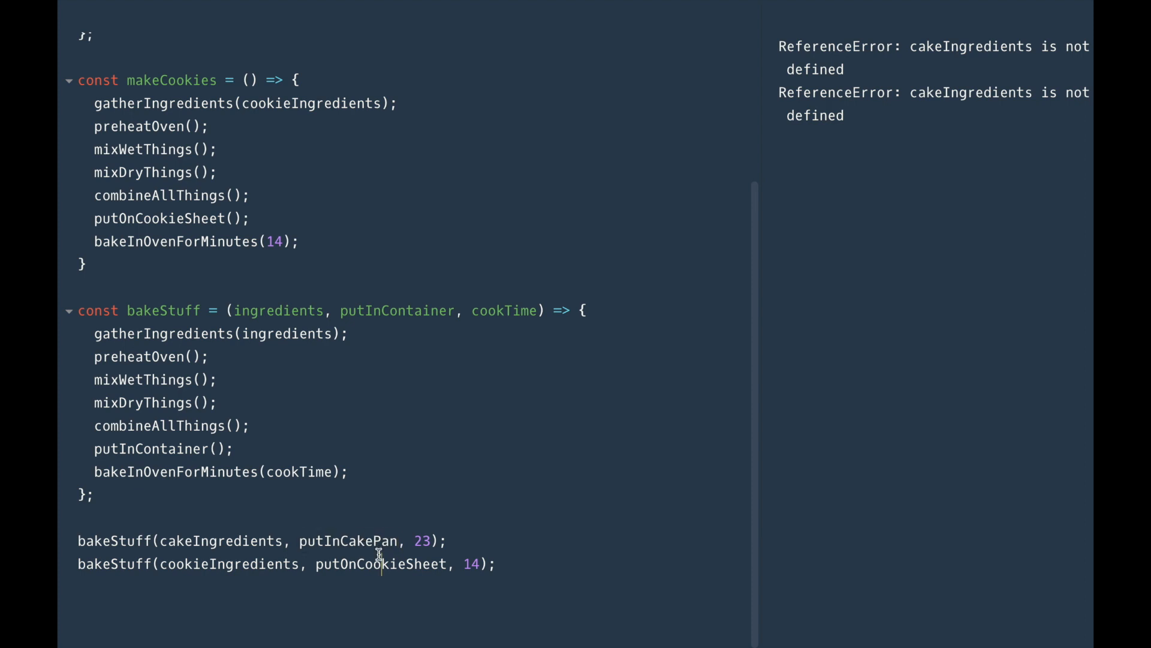
{"action": "mouse_move", "coordinate": [366, 547]}
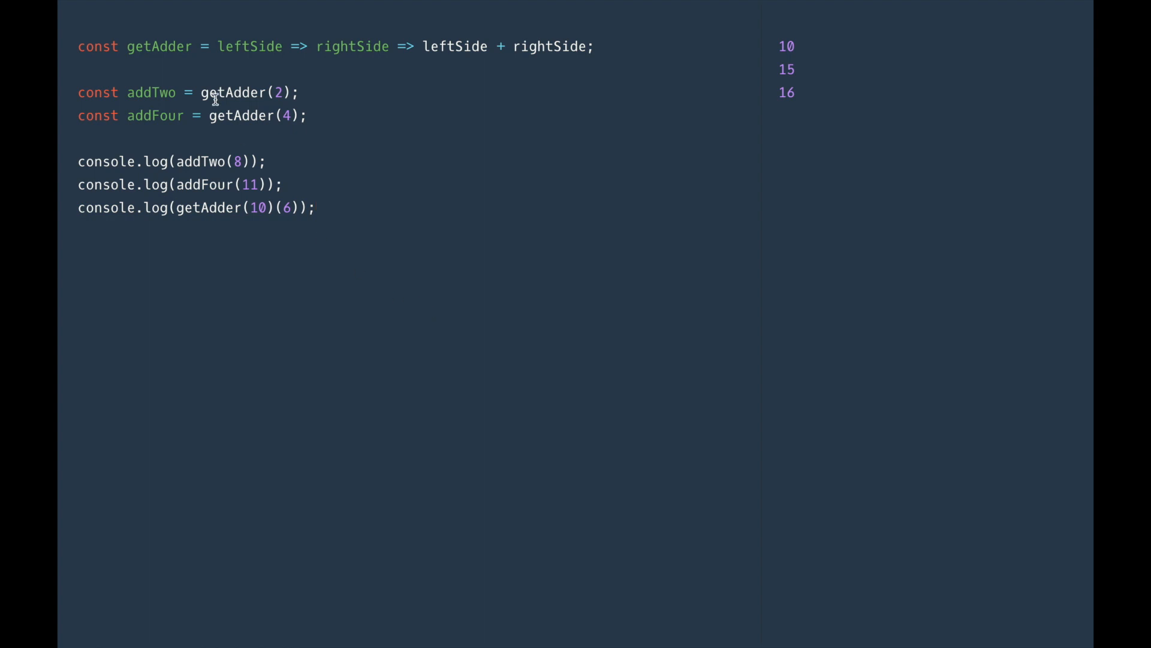
{"action": "mouse_move", "coordinate": [233, 126]}
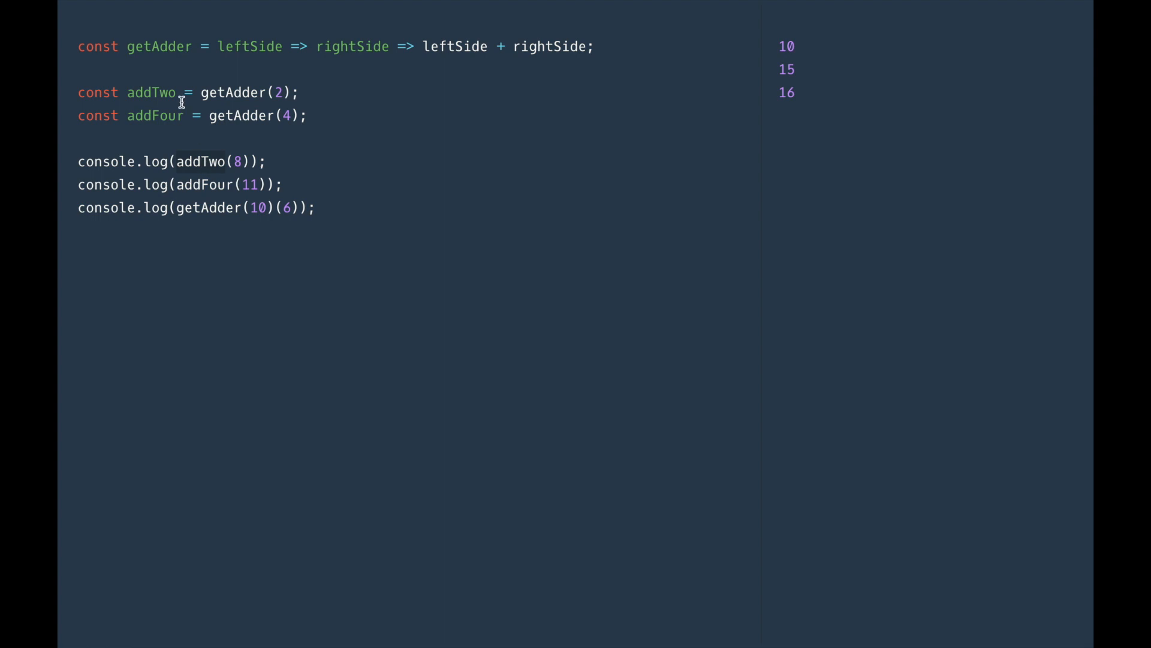
{"action": "mouse_move", "coordinate": [155, 91]}
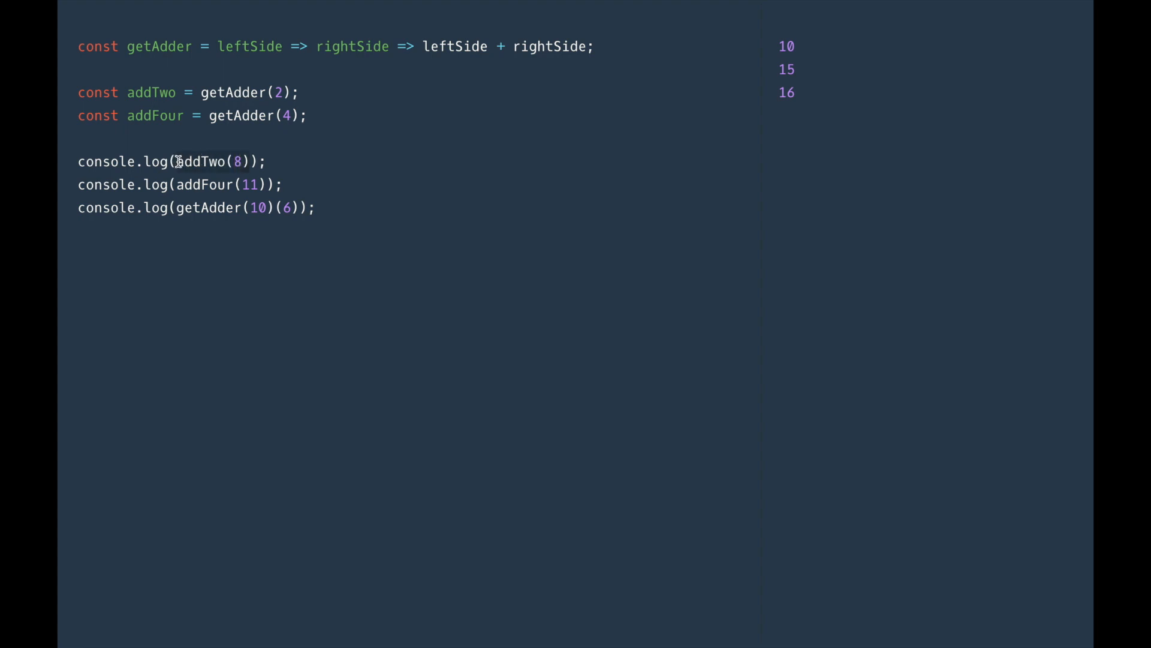
{"action": "mouse_move", "coordinate": [442, 129]}
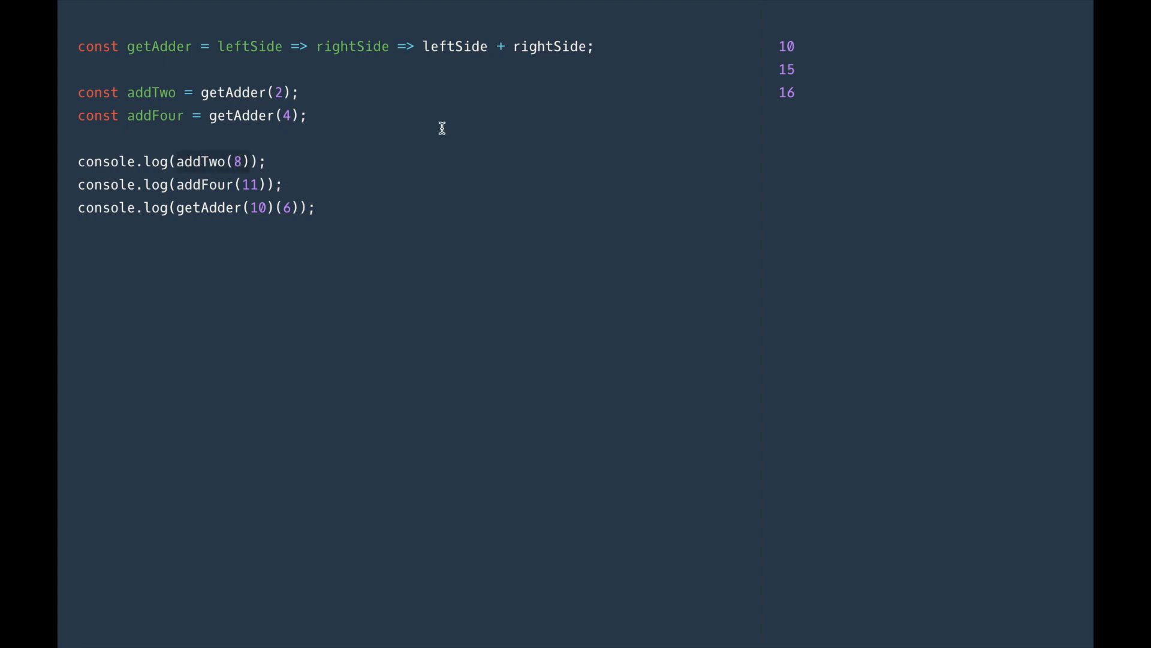
{"action": "mouse_move", "coordinate": [842, 51]}
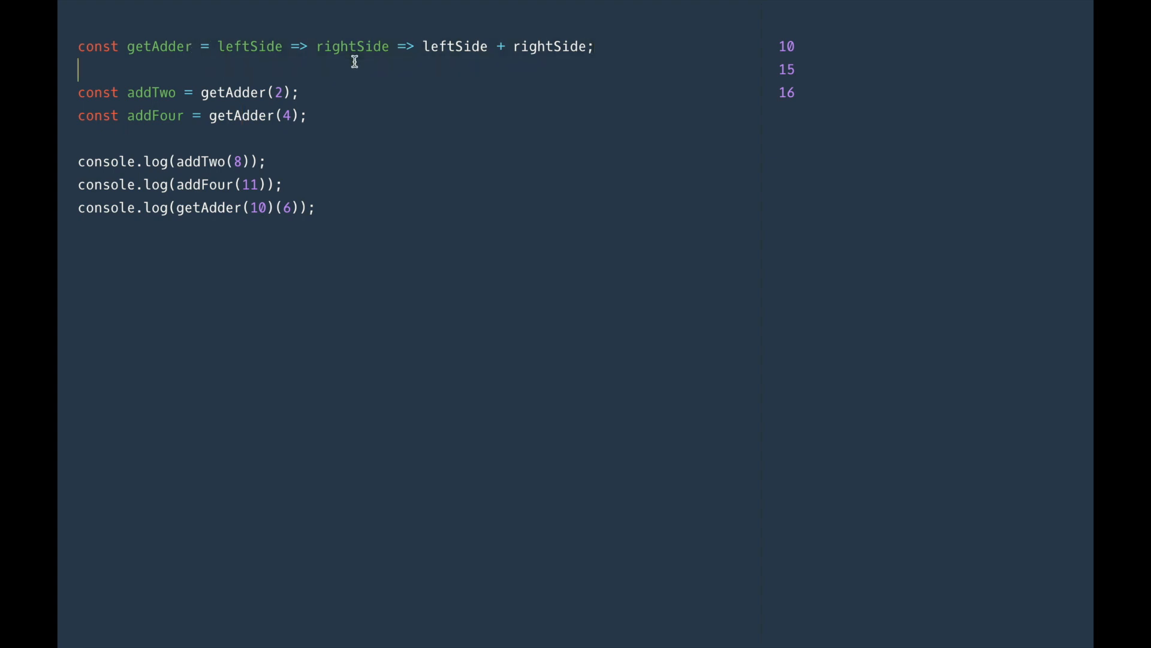
{"action": "mouse_move", "coordinate": [394, 62]}
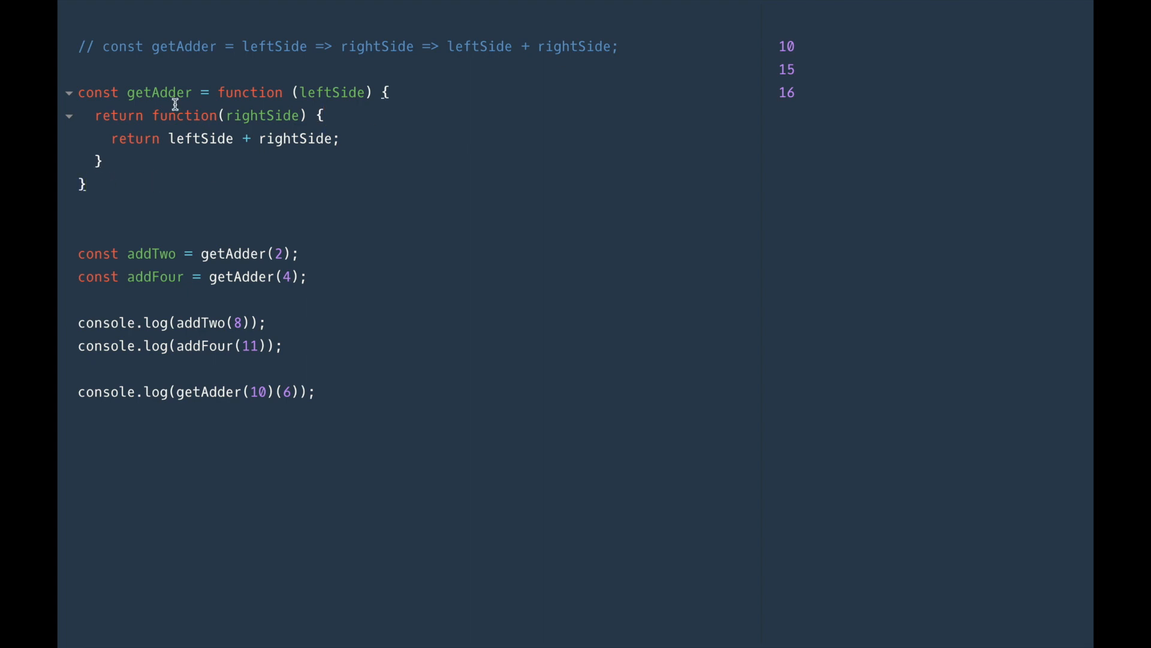
Step: Highlight getAdder, its leftSide parameter and the addTwo argument in the function-expression version
{"action": "double_click", "coordinate": [249, 93]}
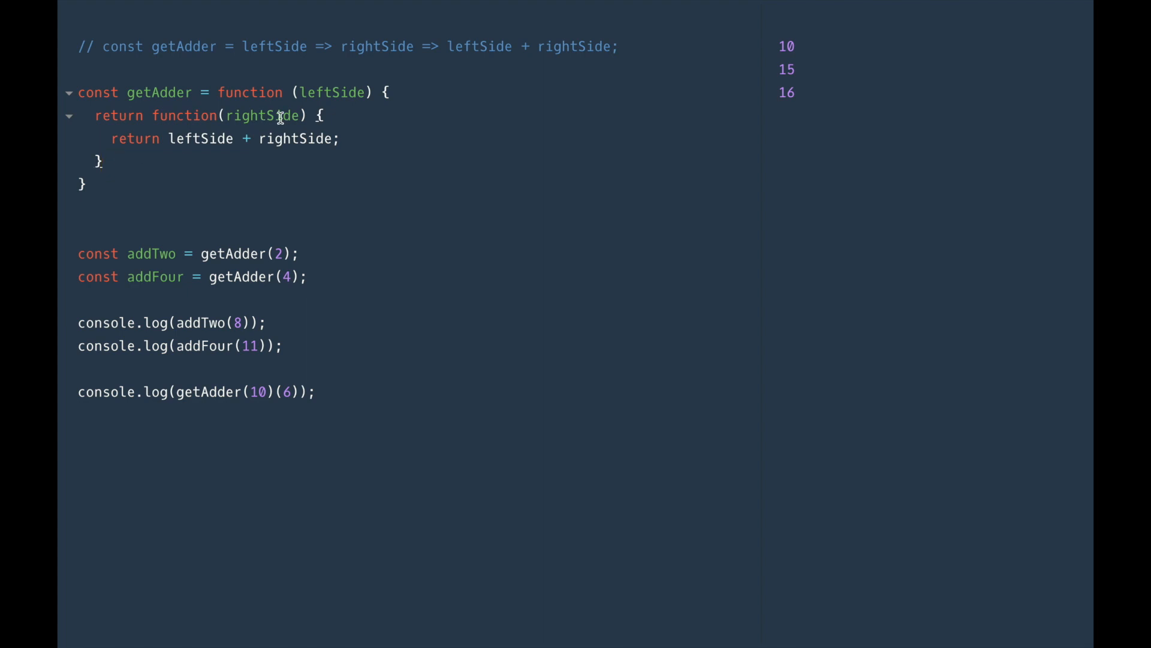
{"action": "mouse_move", "coordinate": [167, 140]}
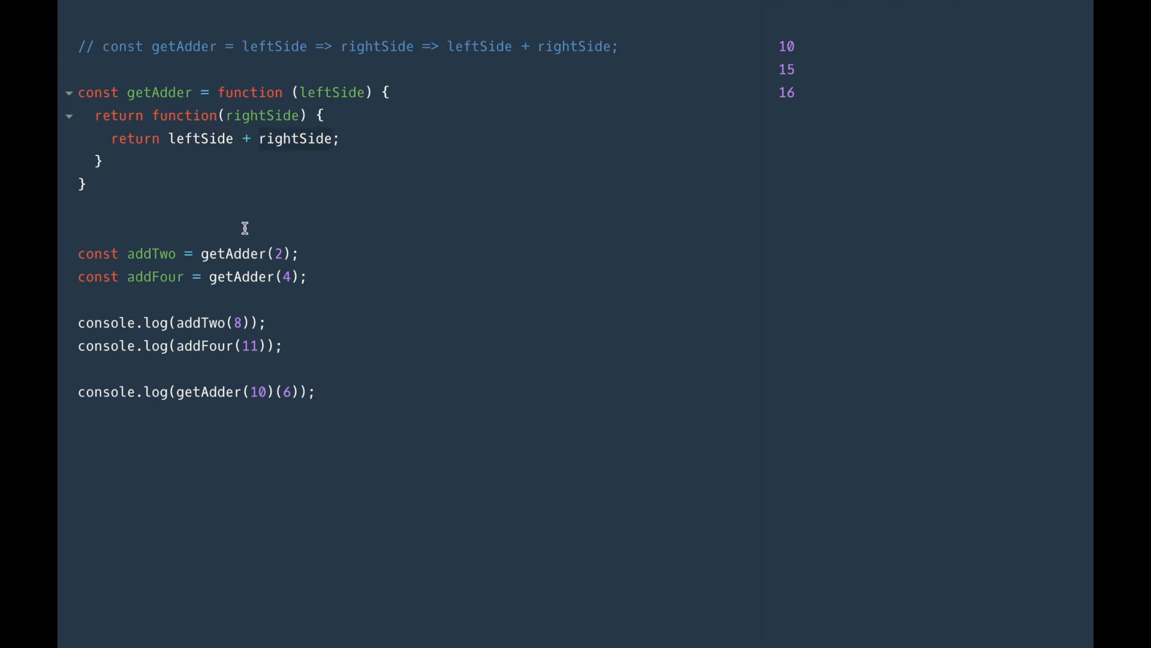
{"action": "mouse_move", "coordinate": [285, 254]}
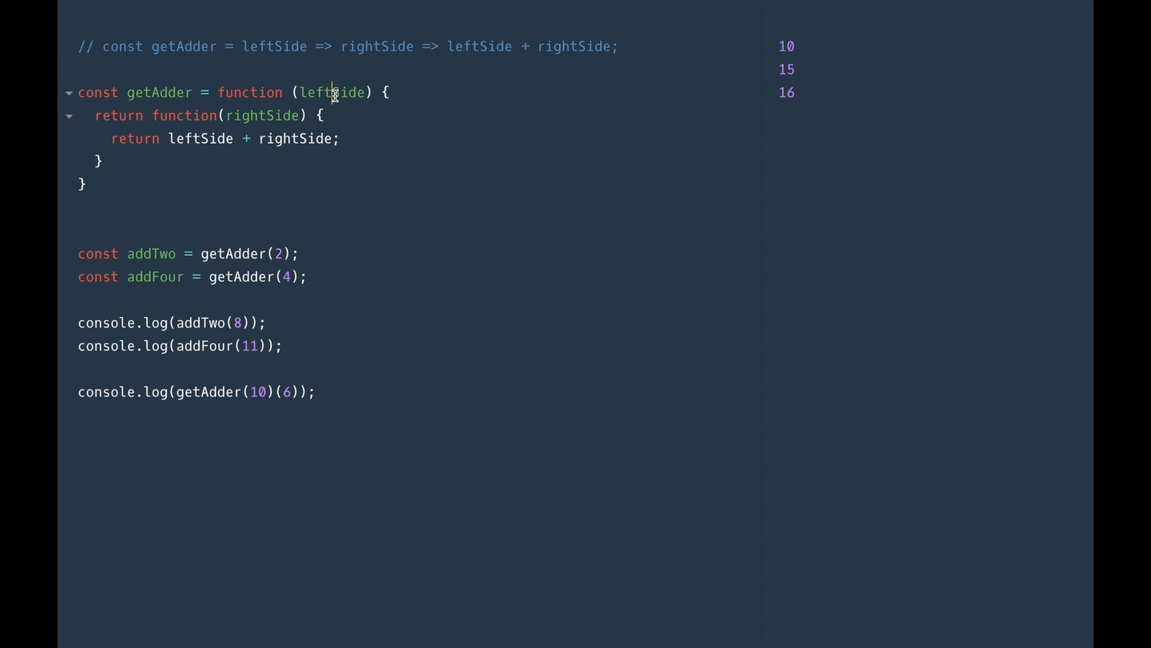
{"action": "double_click", "coordinate": [331, 92]}
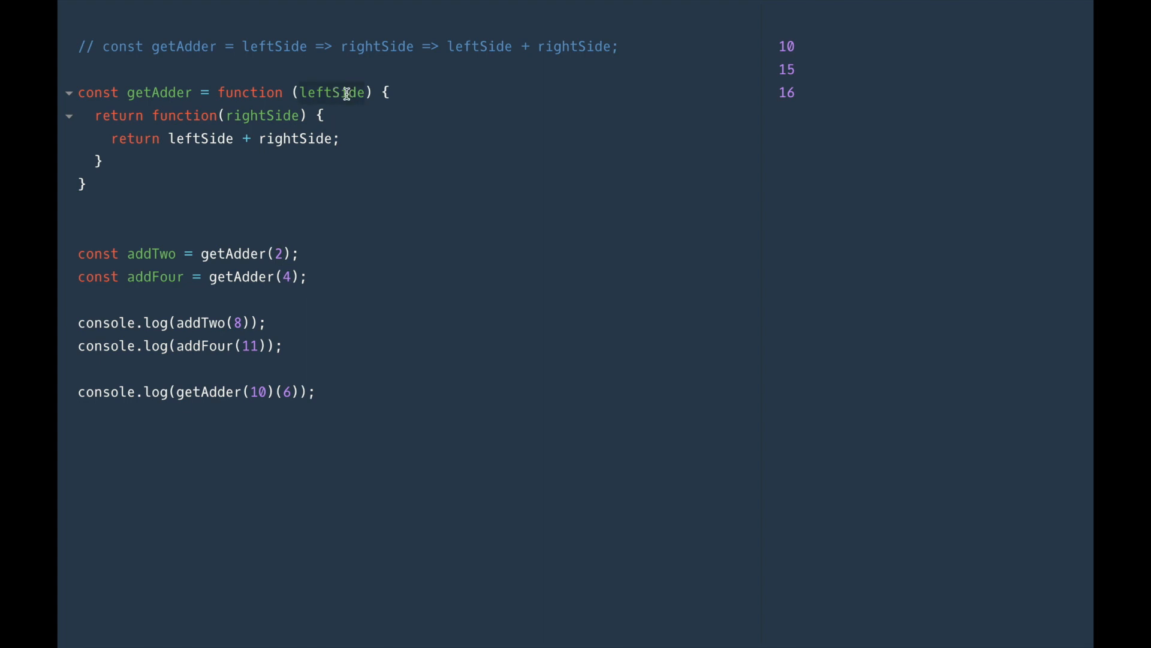
{"action": "mouse_move", "coordinate": [96, 116]}
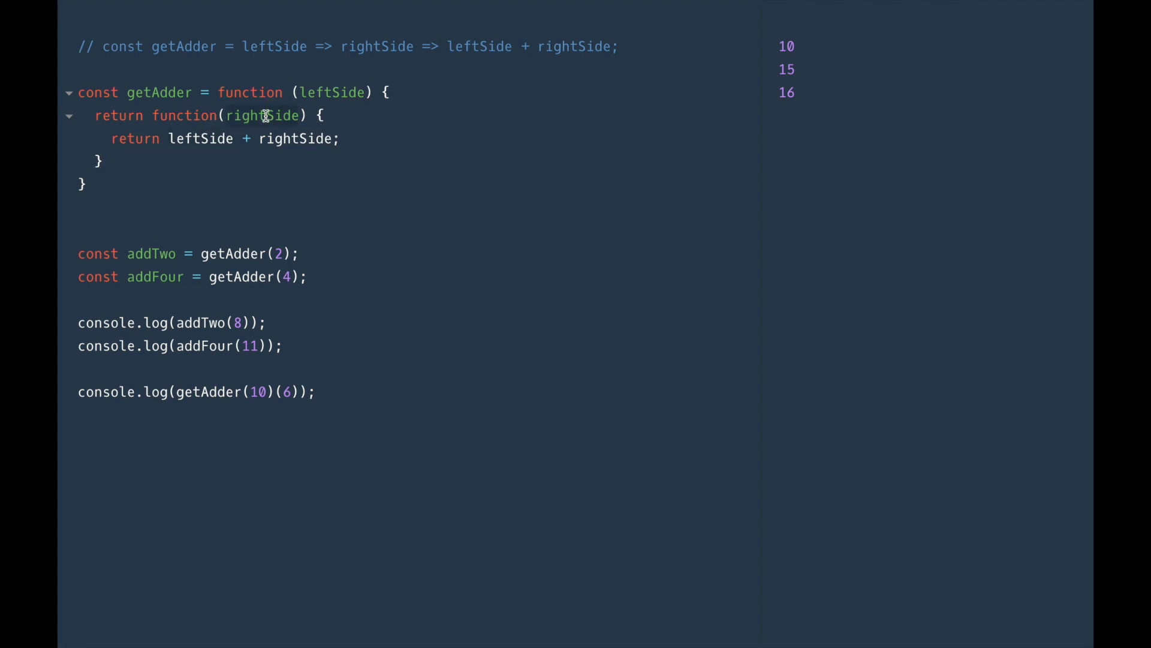
{"action": "mouse_move", "coordinate": [299, 140]}
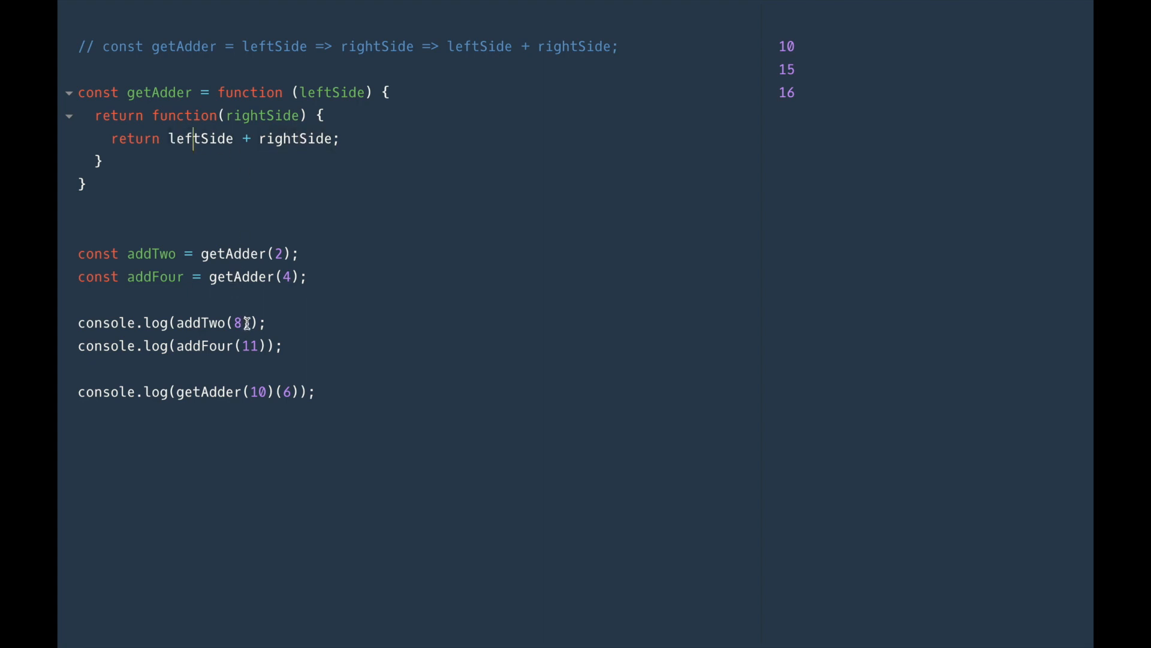
{"action": "double_click", "coordinate": [151, 254]}
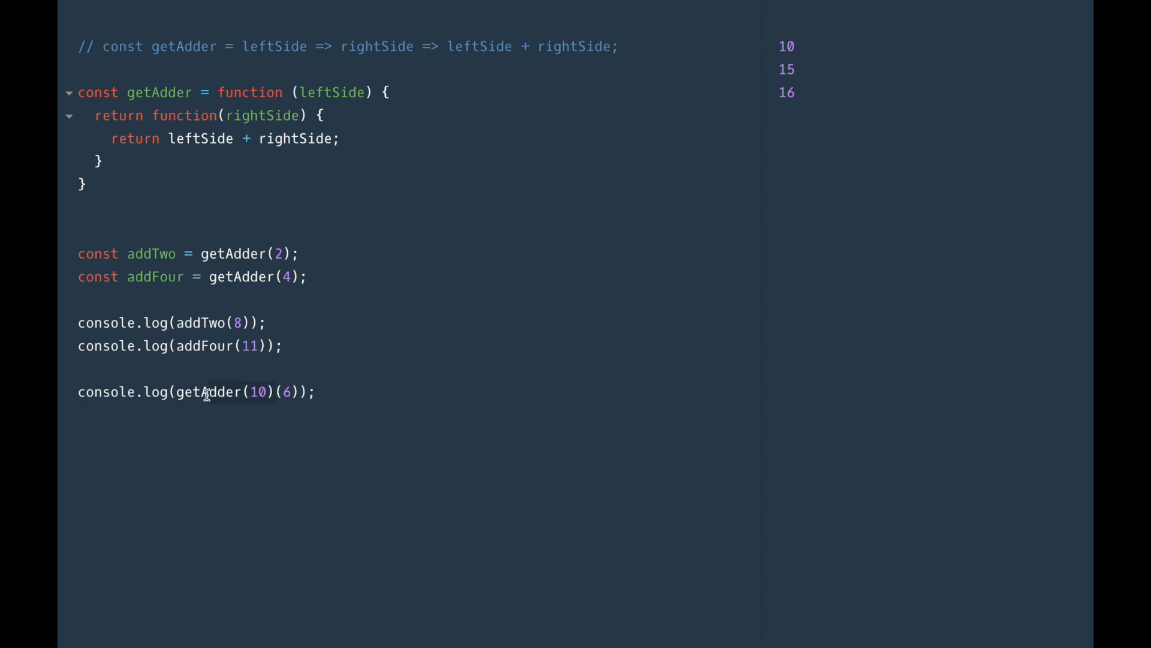
{"action": "mouse_move", "coordinate": [240, 414]}
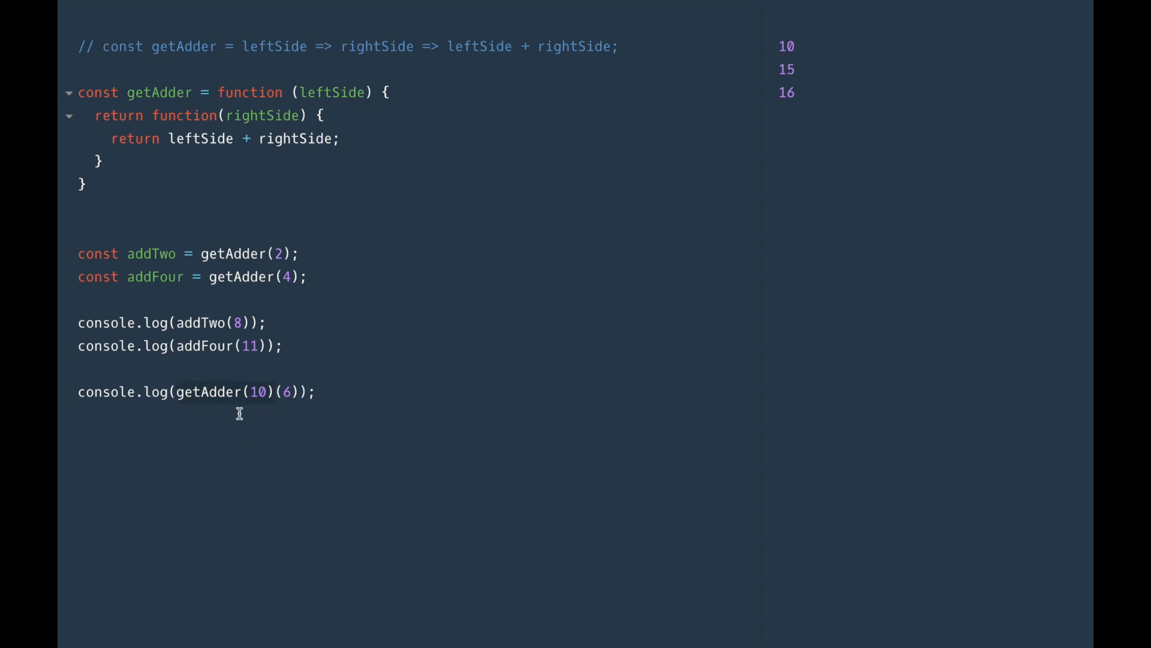
{"action": "mouse_move", "coordinate": [271, 391]}
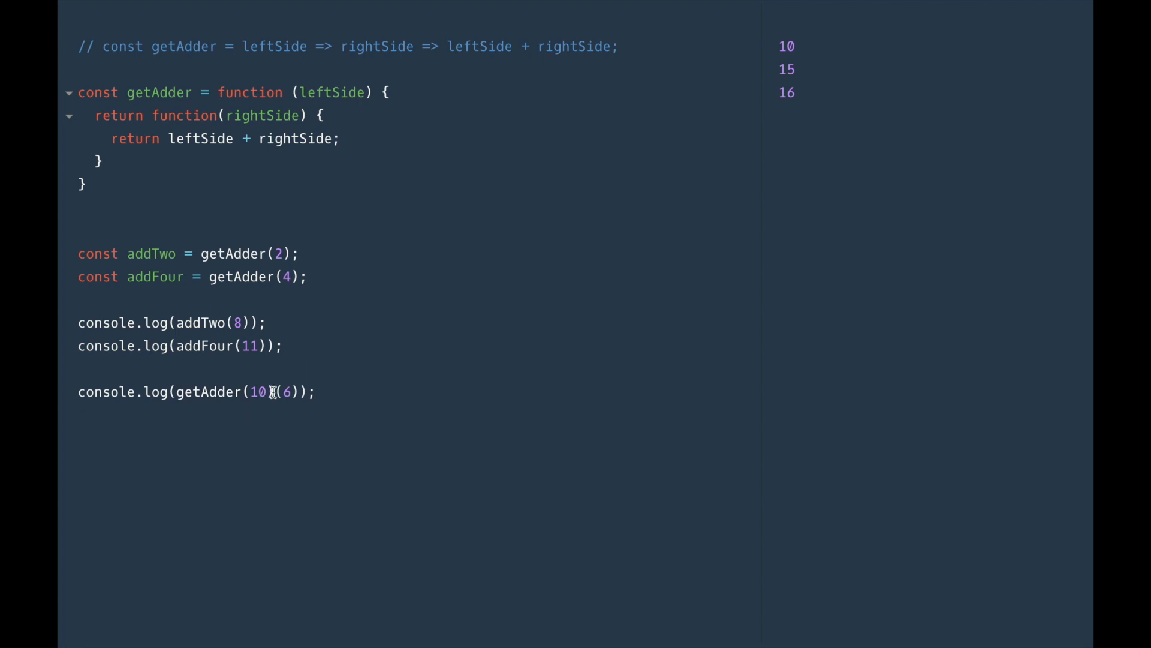
{"action": "mouse_move", "coordinate": [162, 254]}
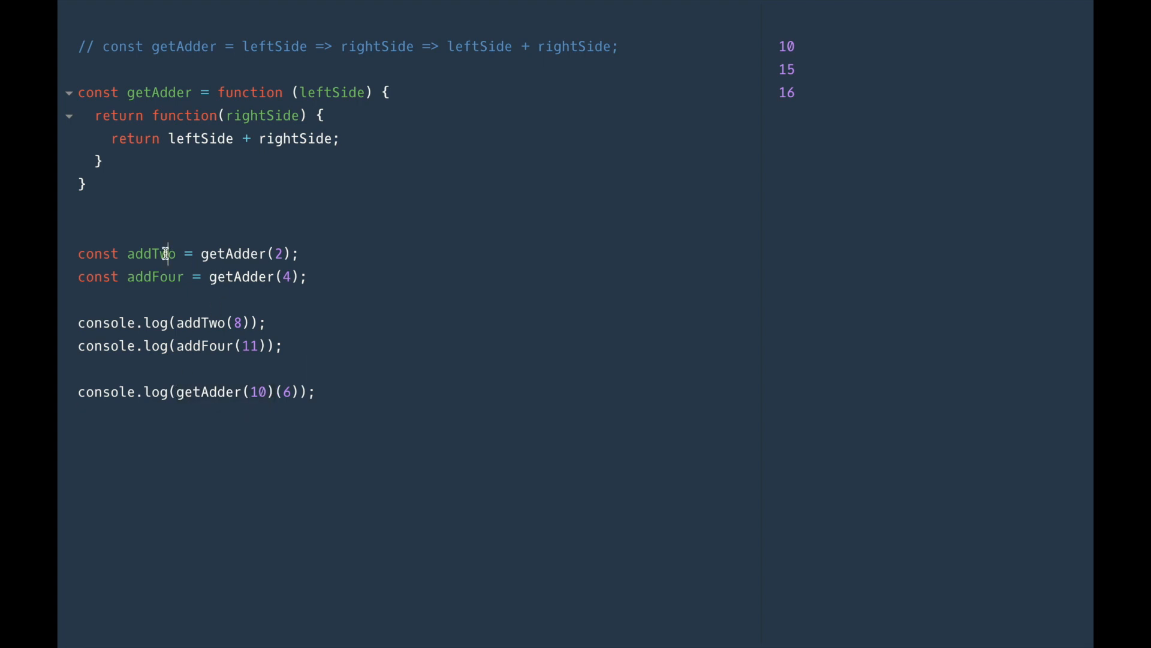